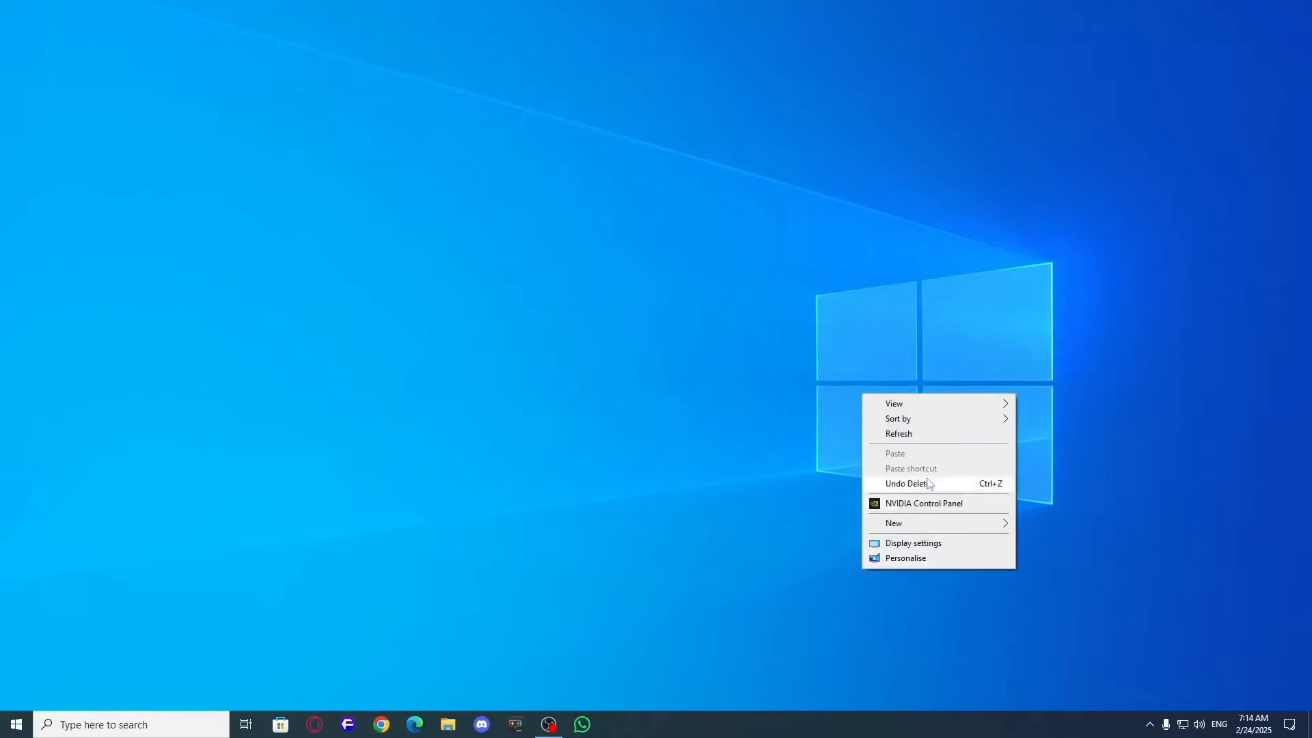
Run appwiz.cpl from the Run box to list installed programs in Programs and Features
left_click(701, 466)
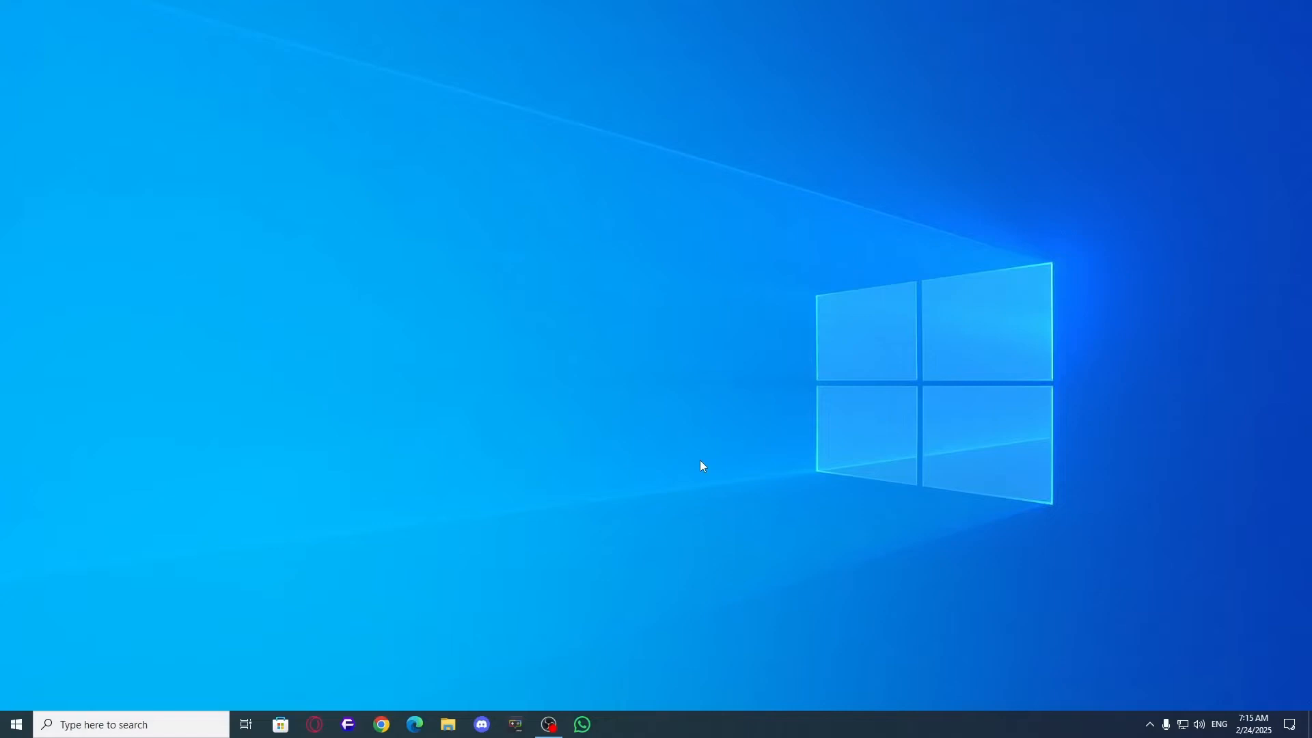
key("Win+r")
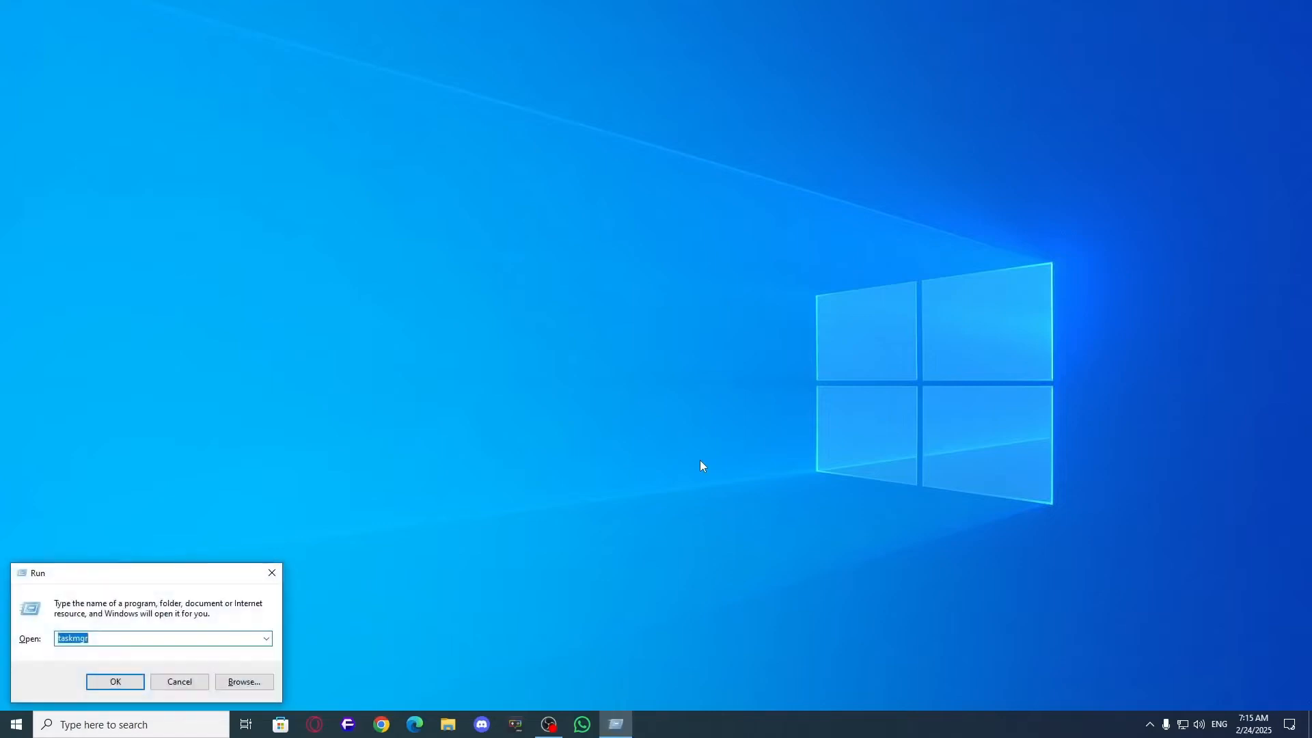
type("app")
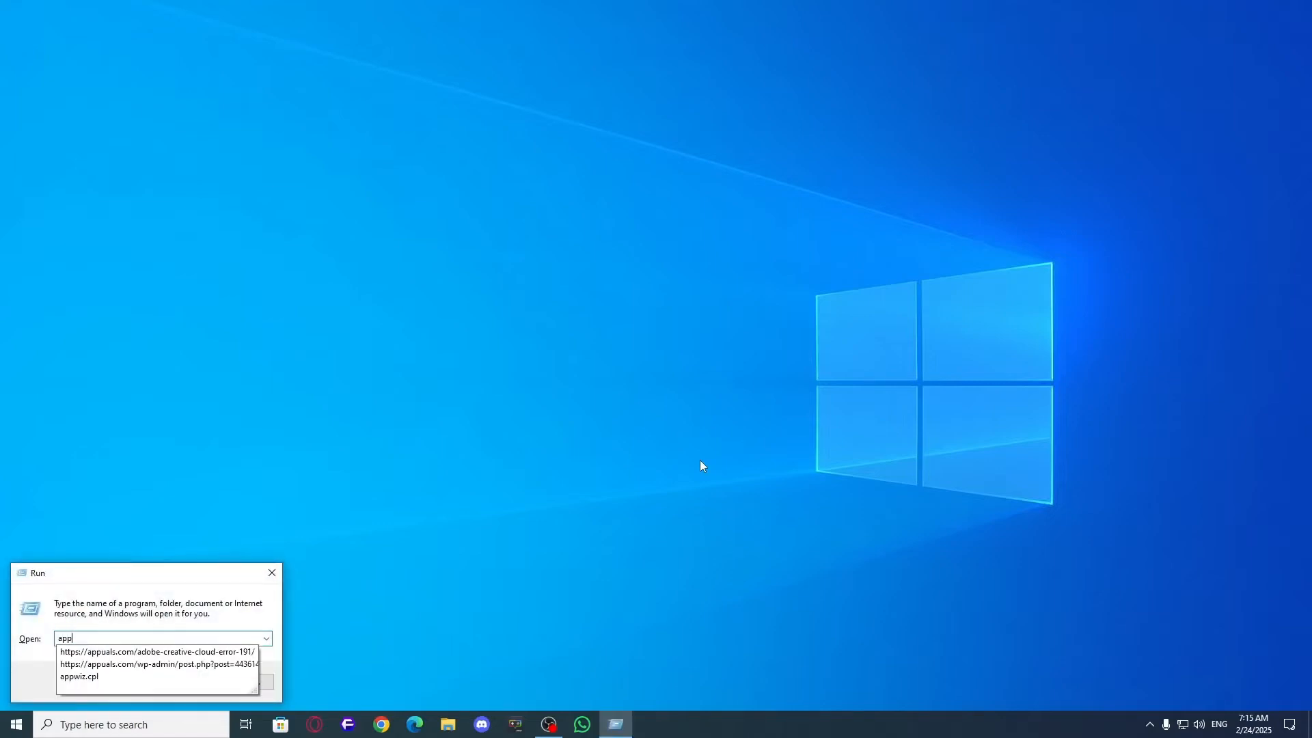
key("Enter")
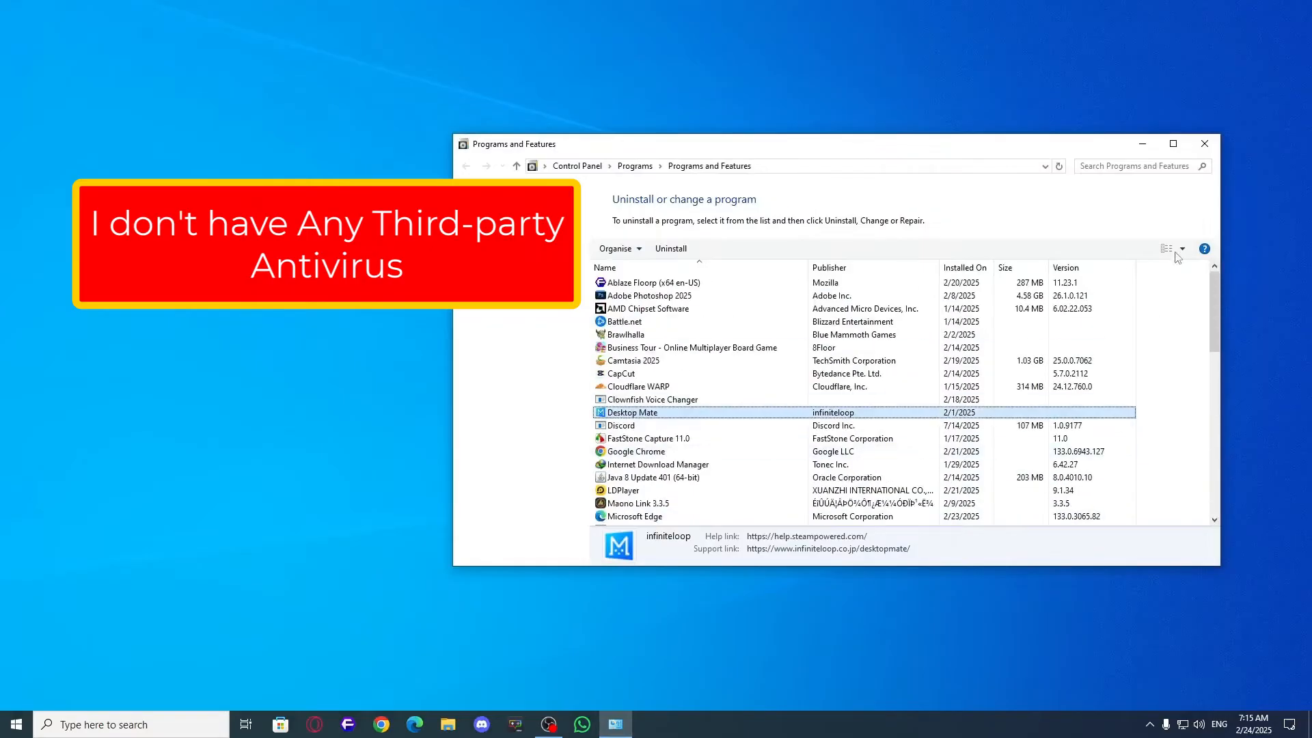
Refresh the desktop, then run ncpa.cpl to show the computer's network adapters
right_click(830, 336)
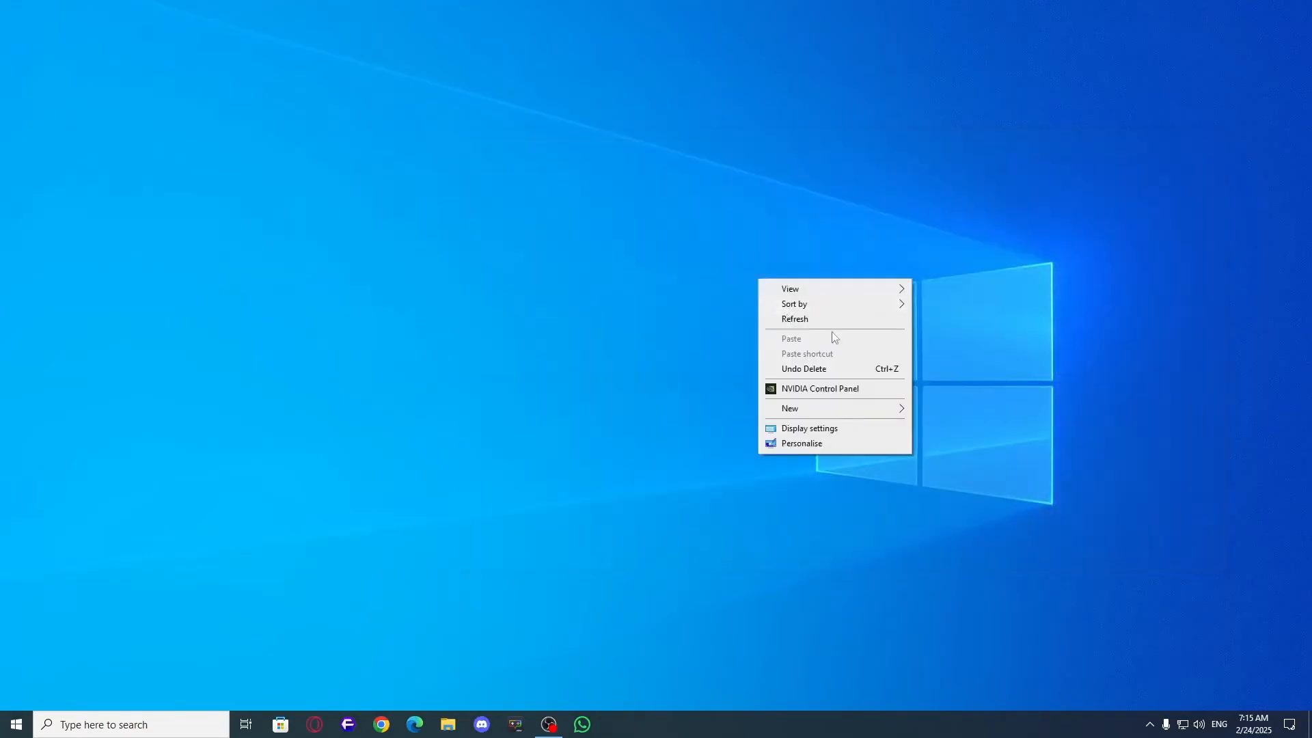
left_click(836, 330)
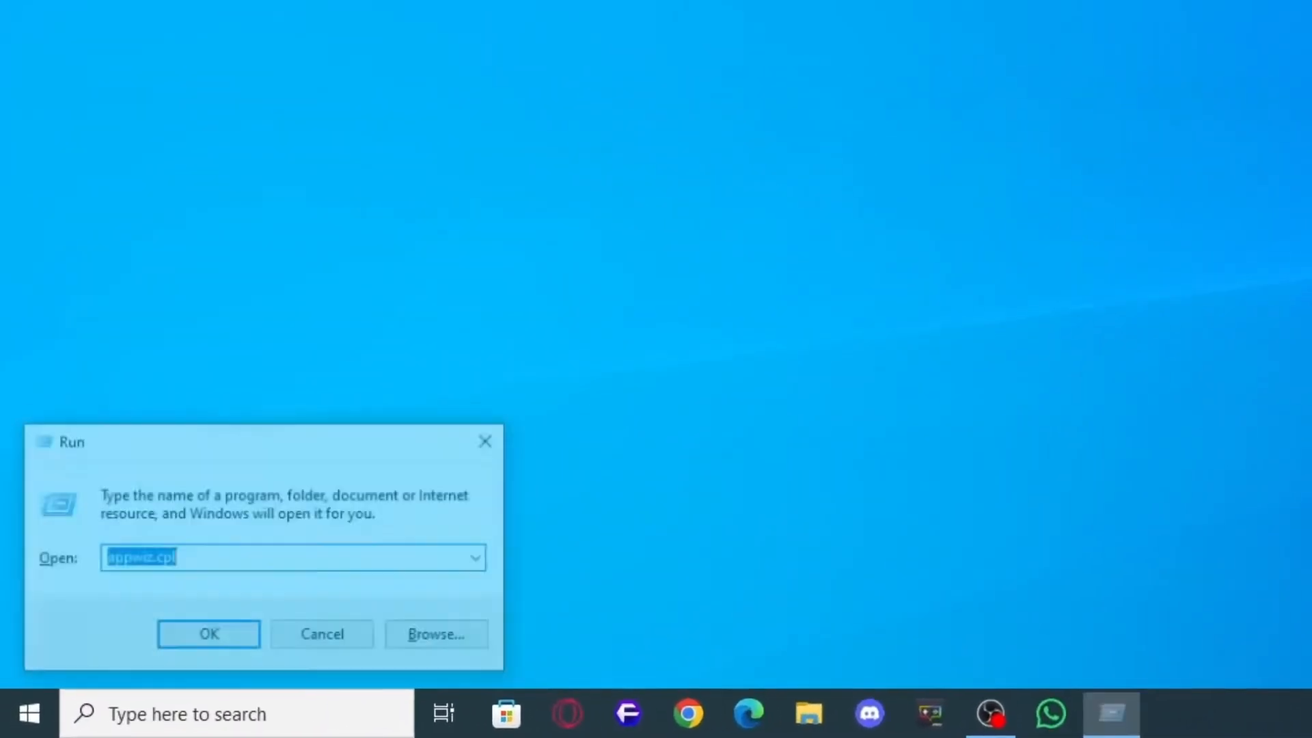
type("ncpa")
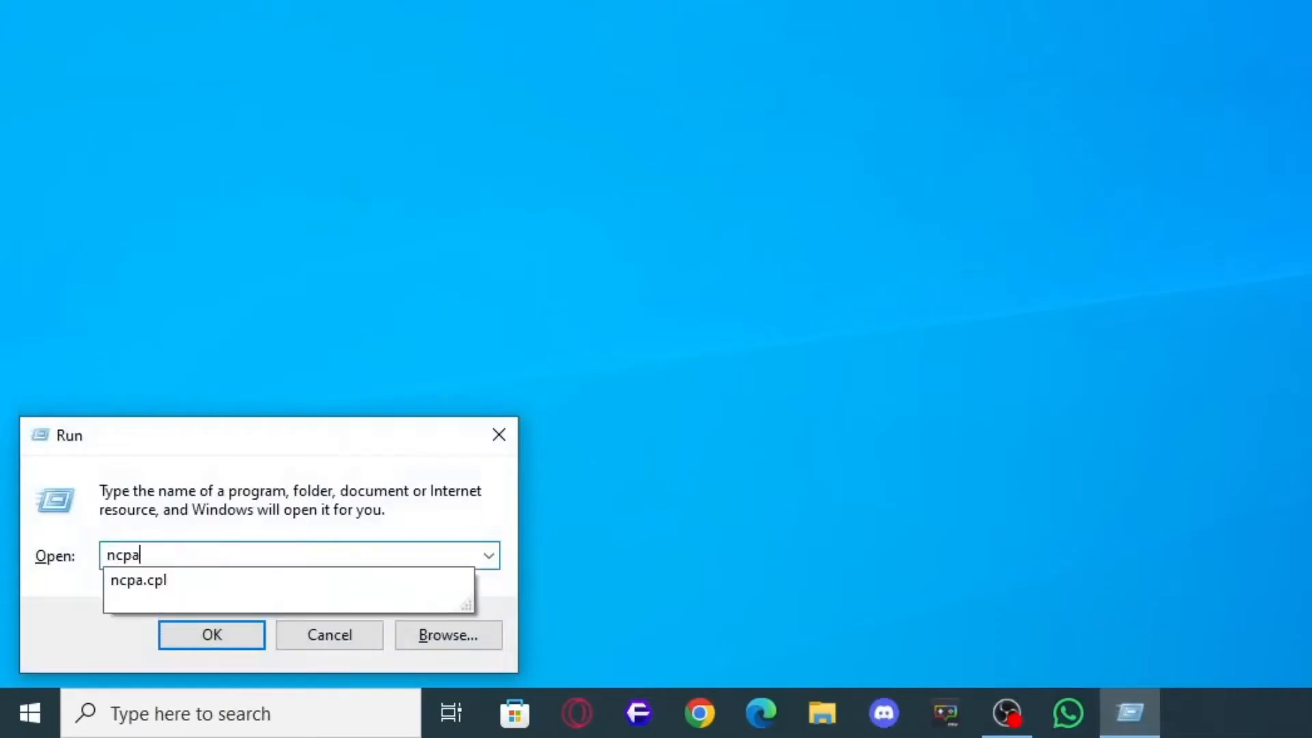
left_click(210, 635)
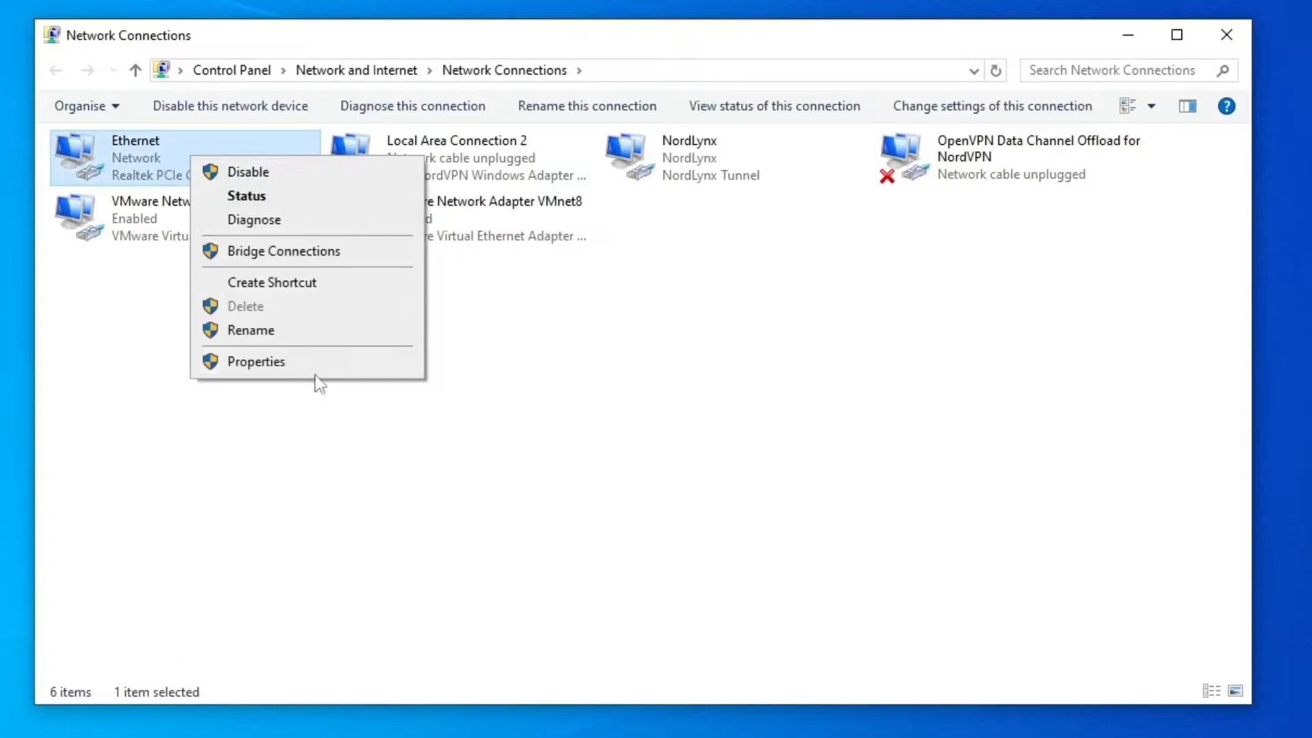
Set the Ethernet adapter's IPv4 DNS servers to 8.8.8.8 and 8.8.4.4
left_click(257, 362)
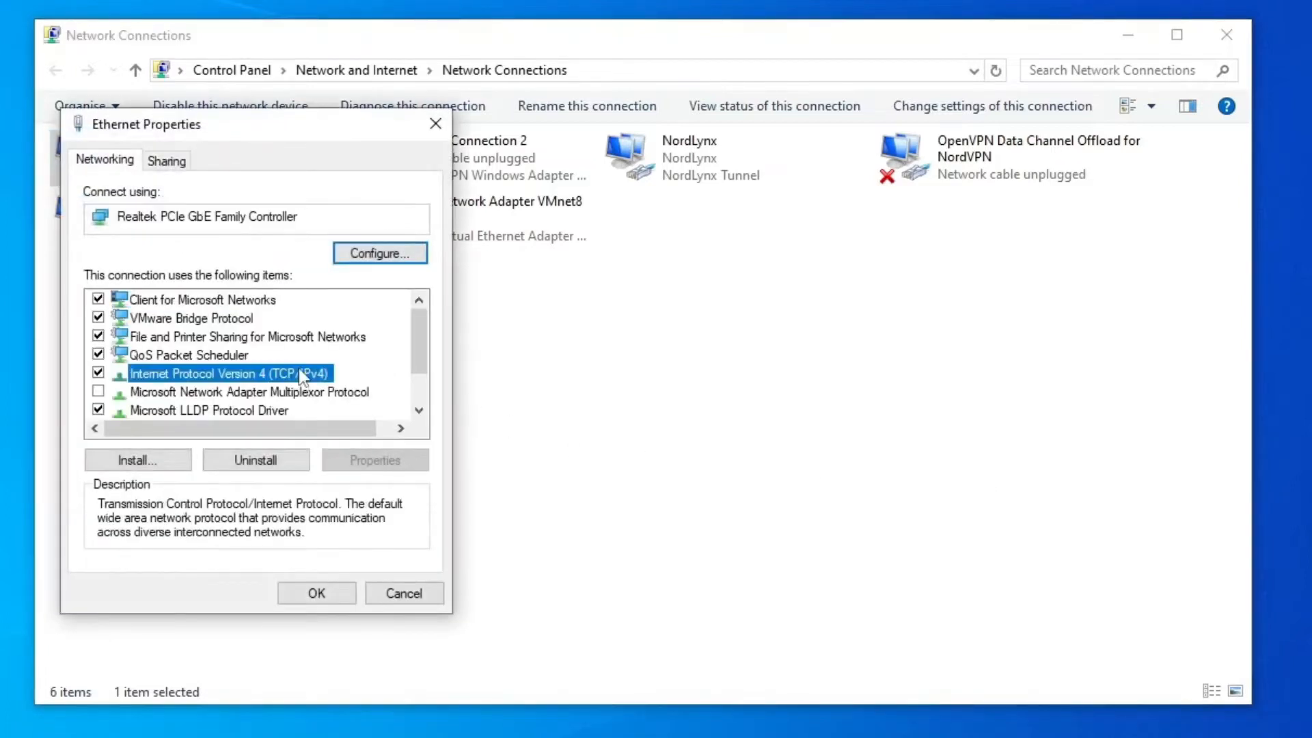
left_click(225, 373)
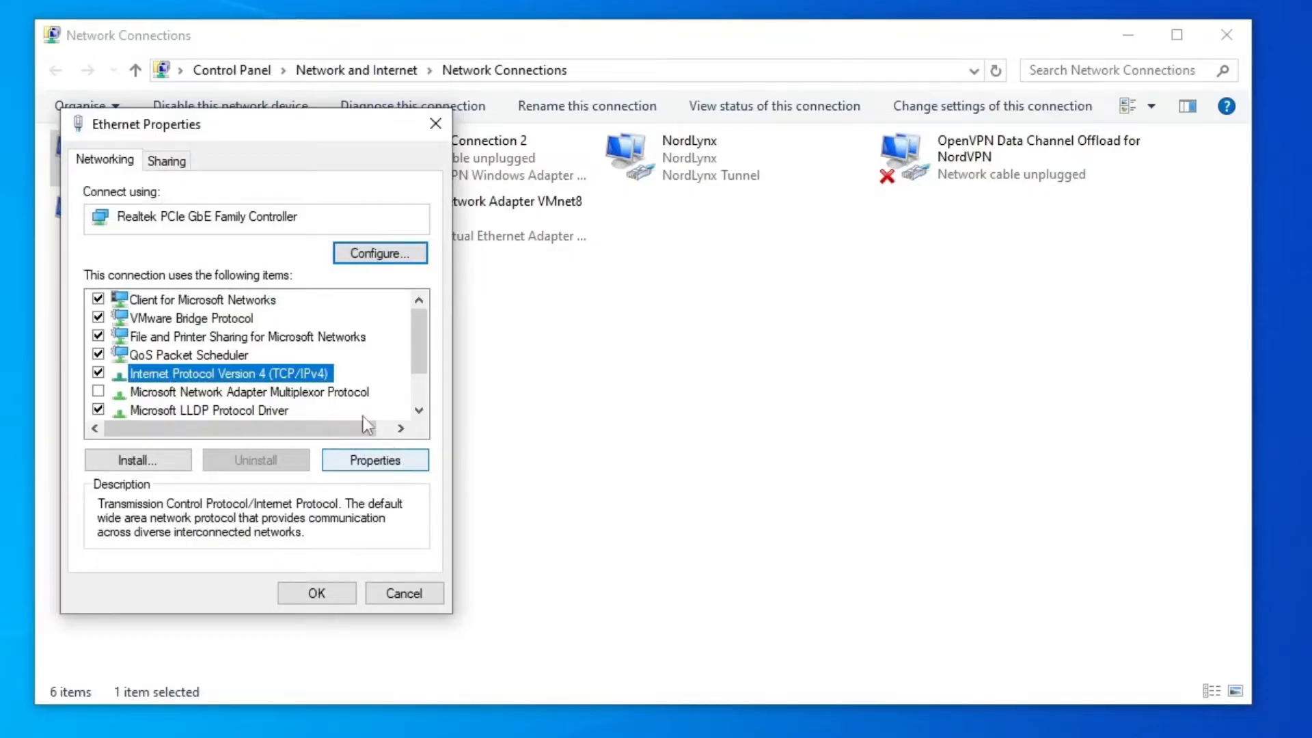
left_click(375, 460)
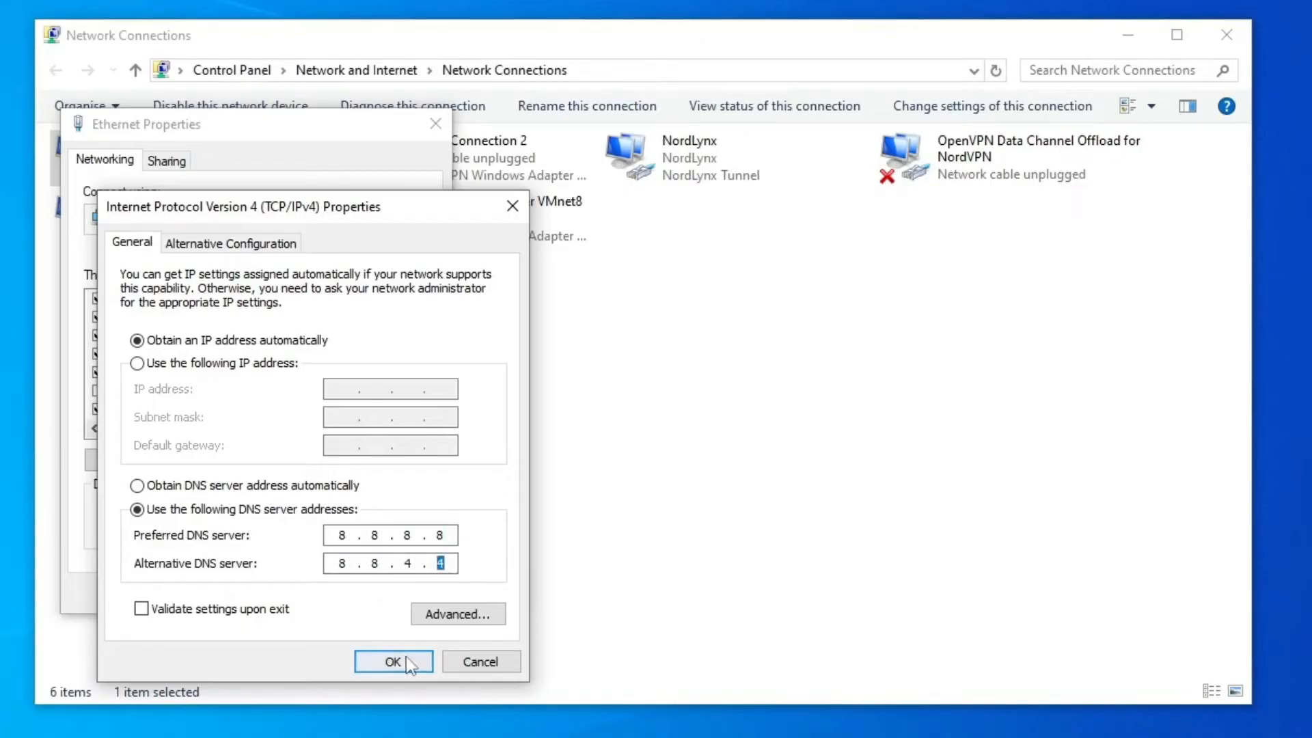
left_click(394, 661)
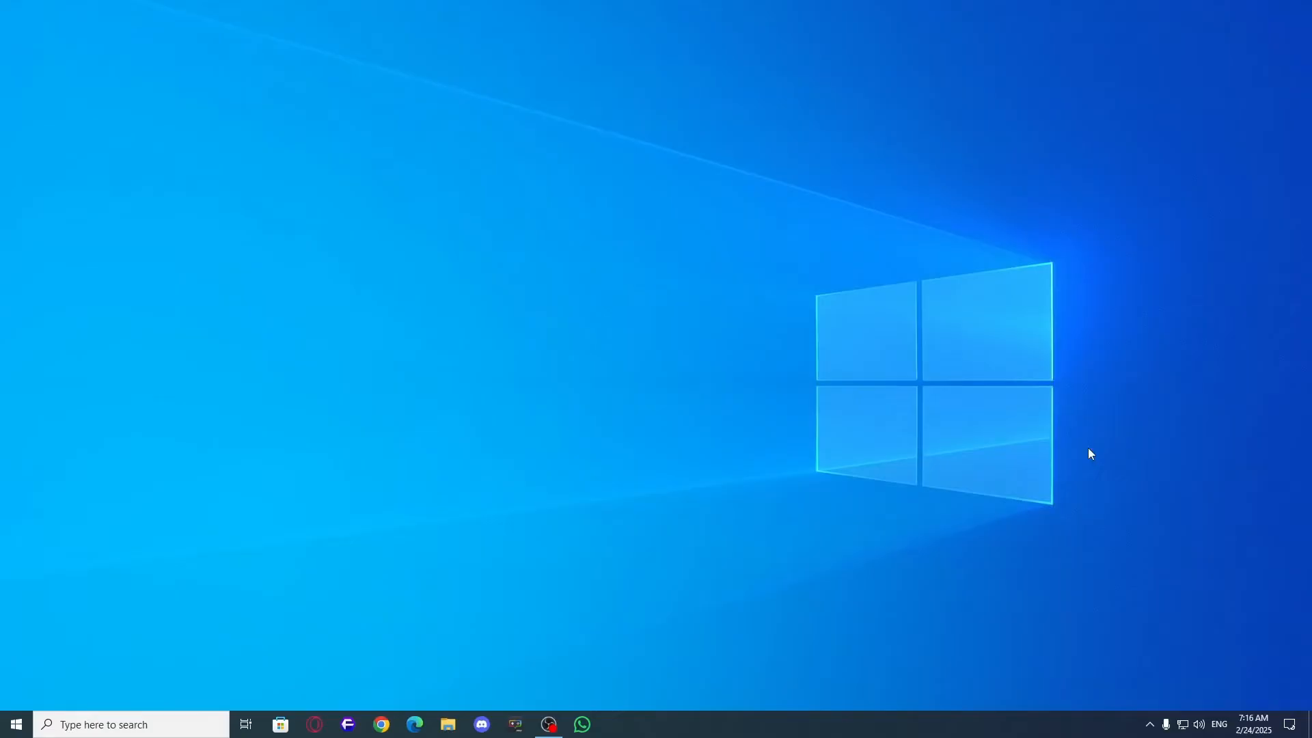
Search Start for cmd and launch Command Prompt as administrator
left_click(12, 724)
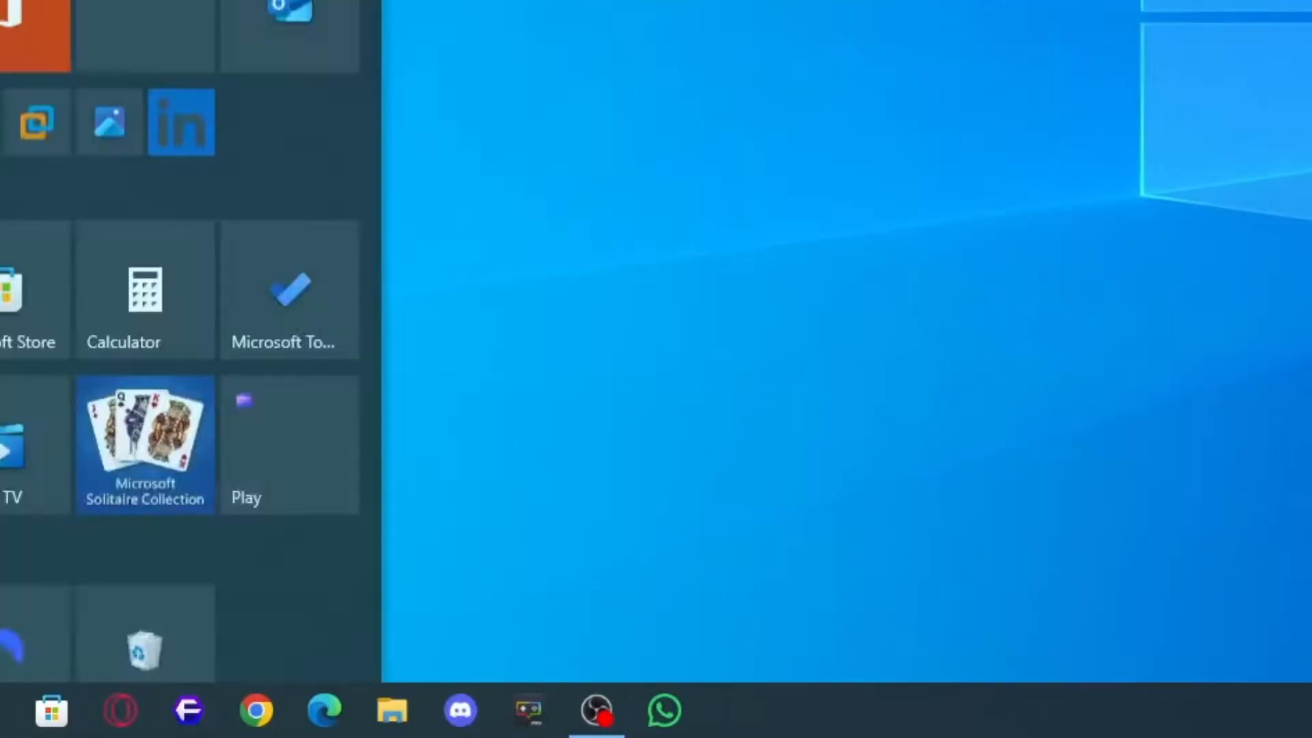
type("cmd")
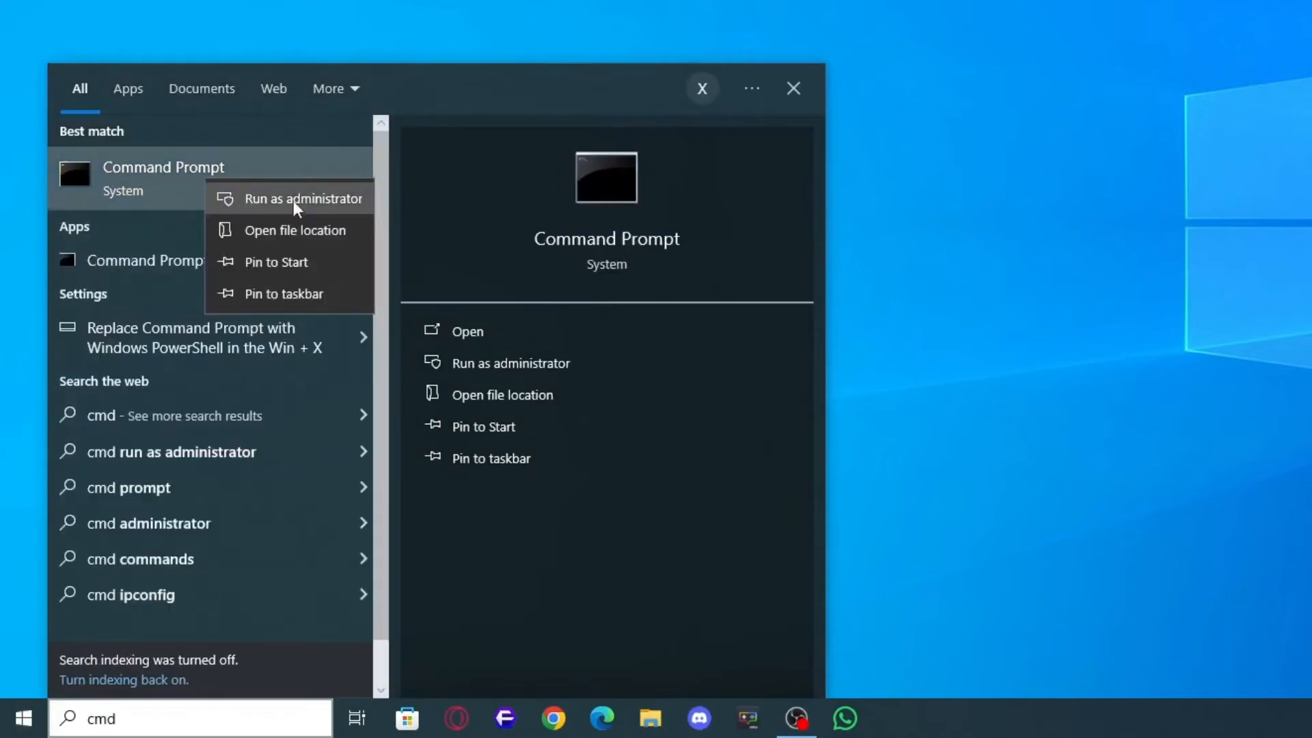
left_click(303, 198)
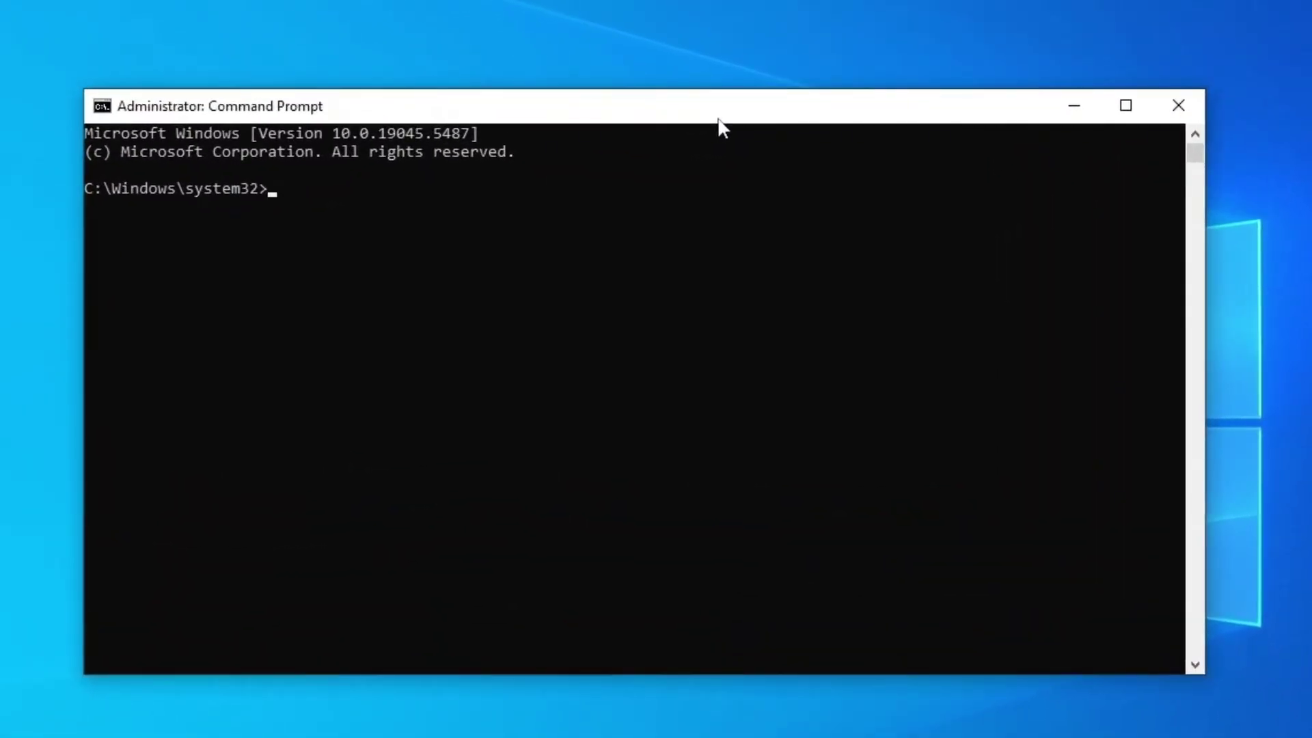
Run ipconfig /renew and ipconfig /flushdns
type("ipconfig")
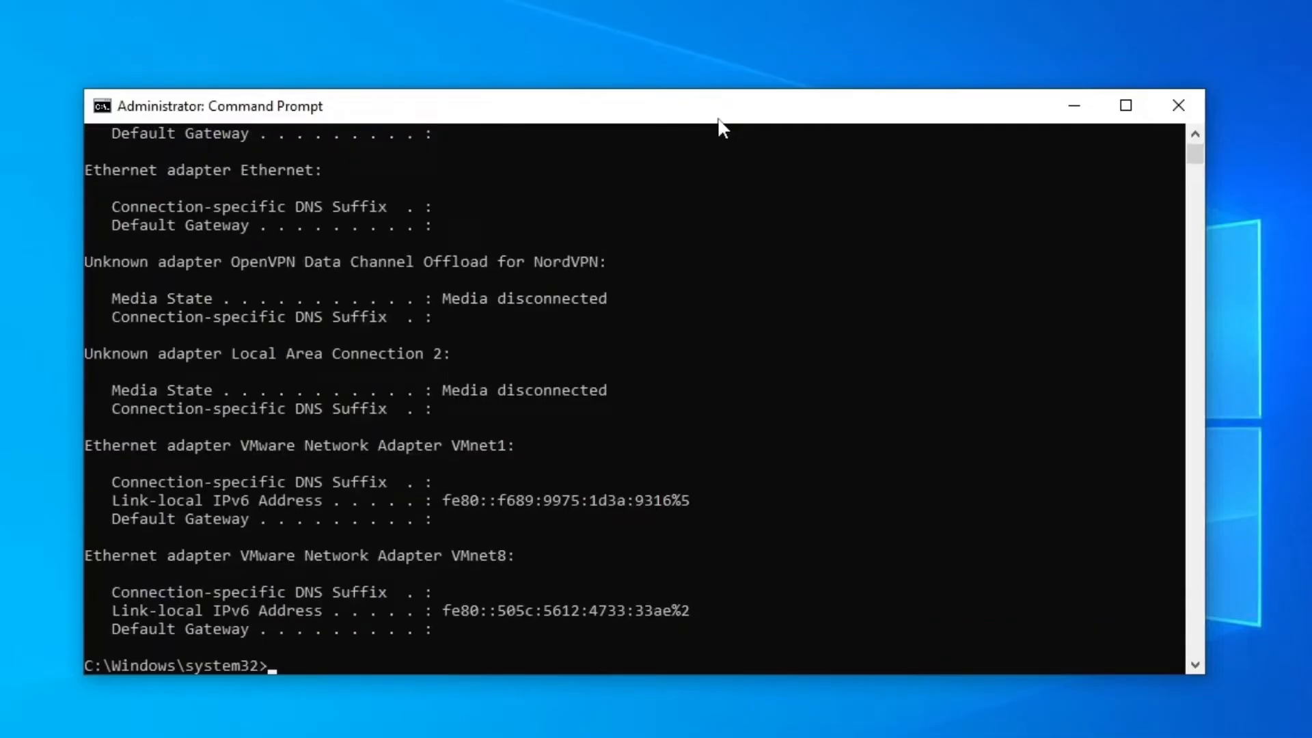
type("ipconfi")
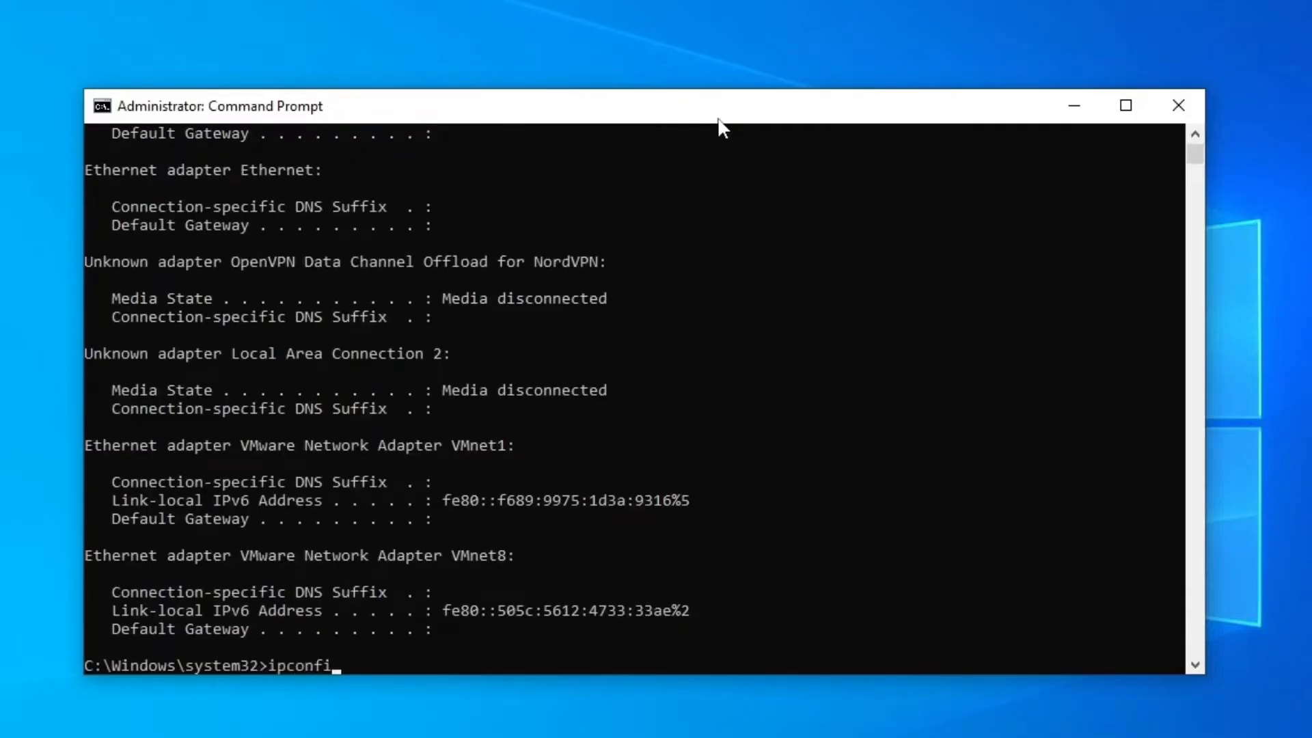
key("Enter")
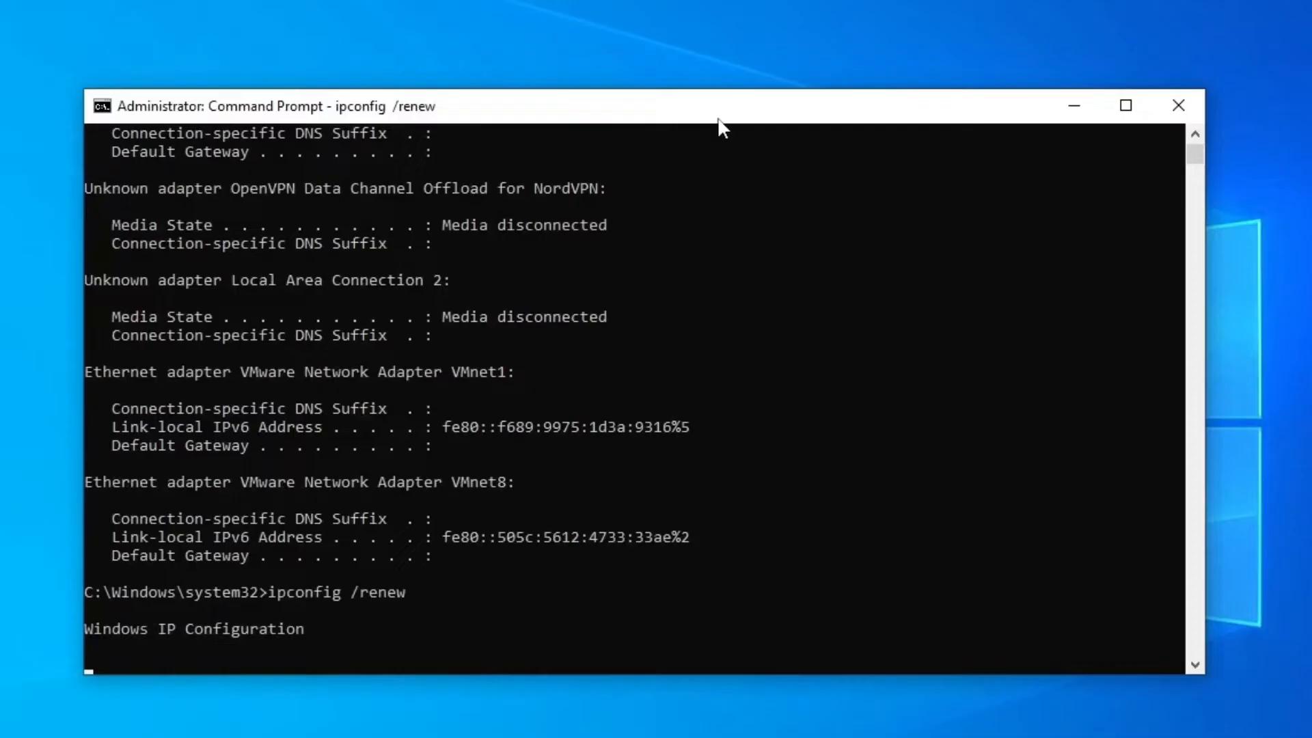
type("ipconfig /flushdns")
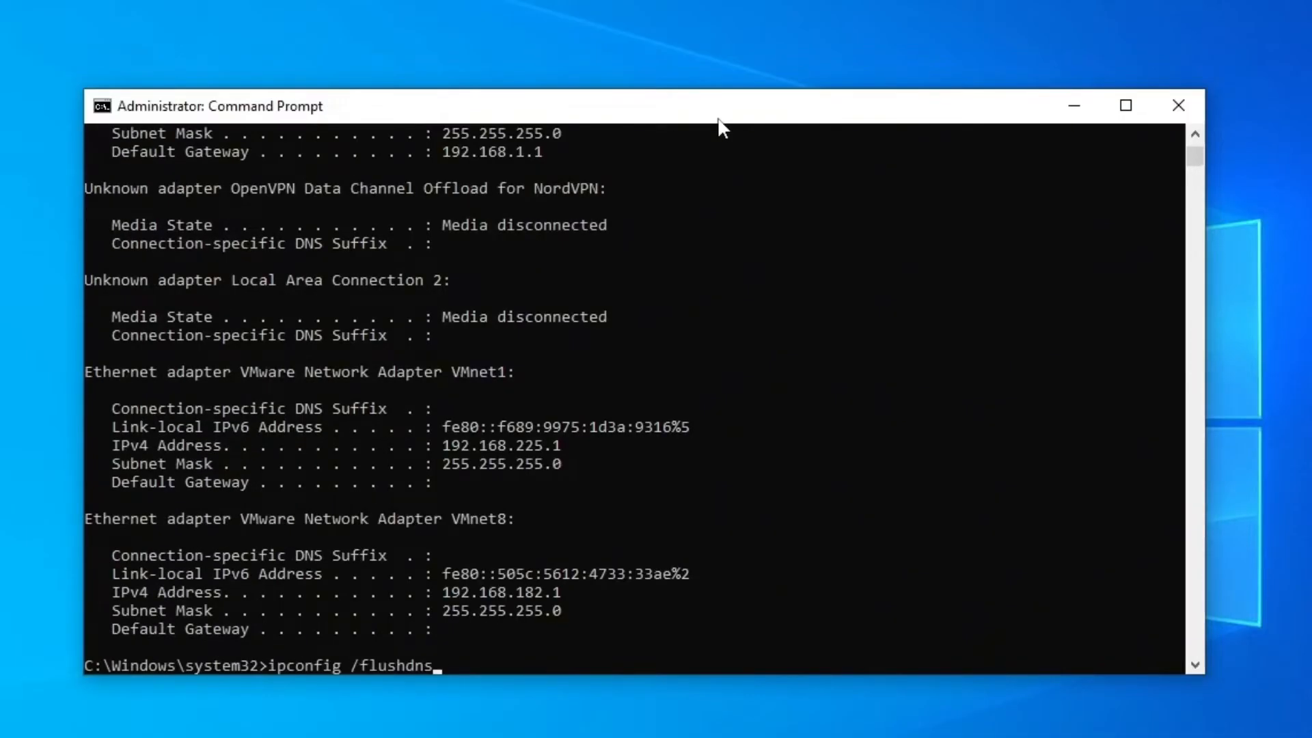
key("Enter")
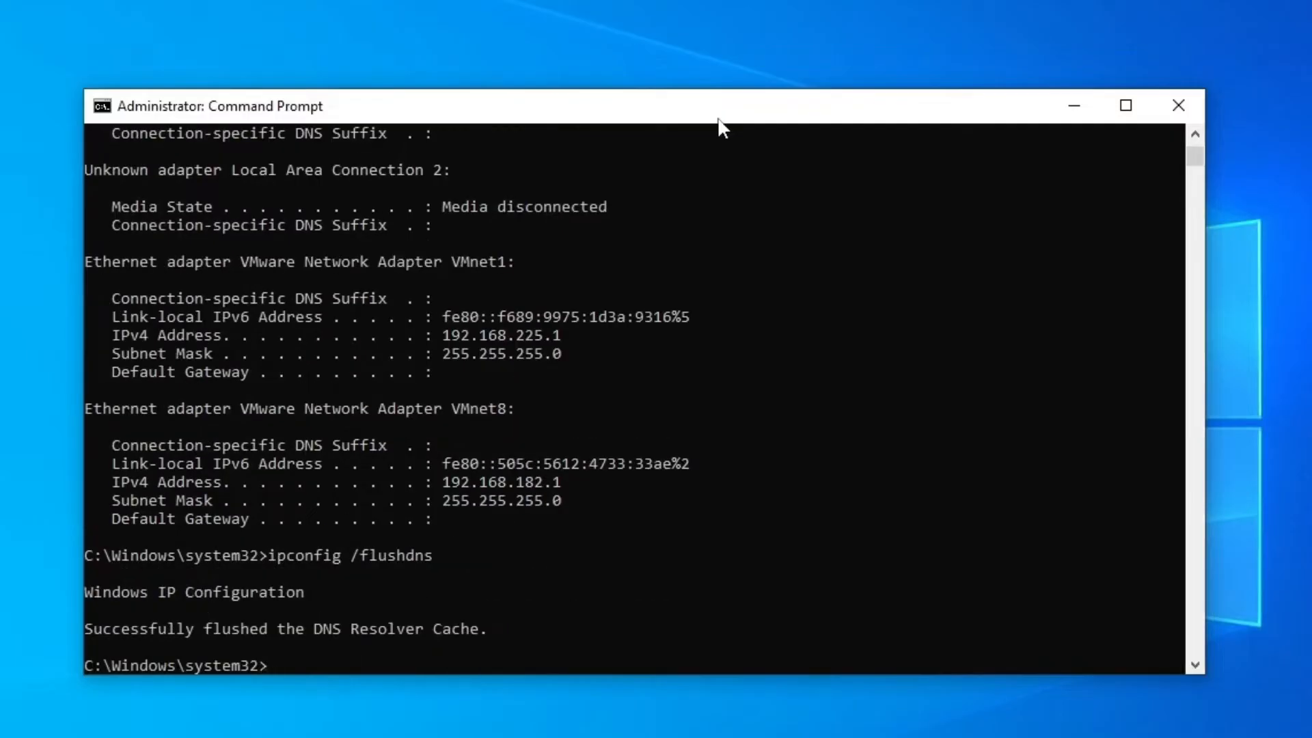
Run ipconfig /registerdns, then exit the Command Prompt
type("ipconfig /regist")
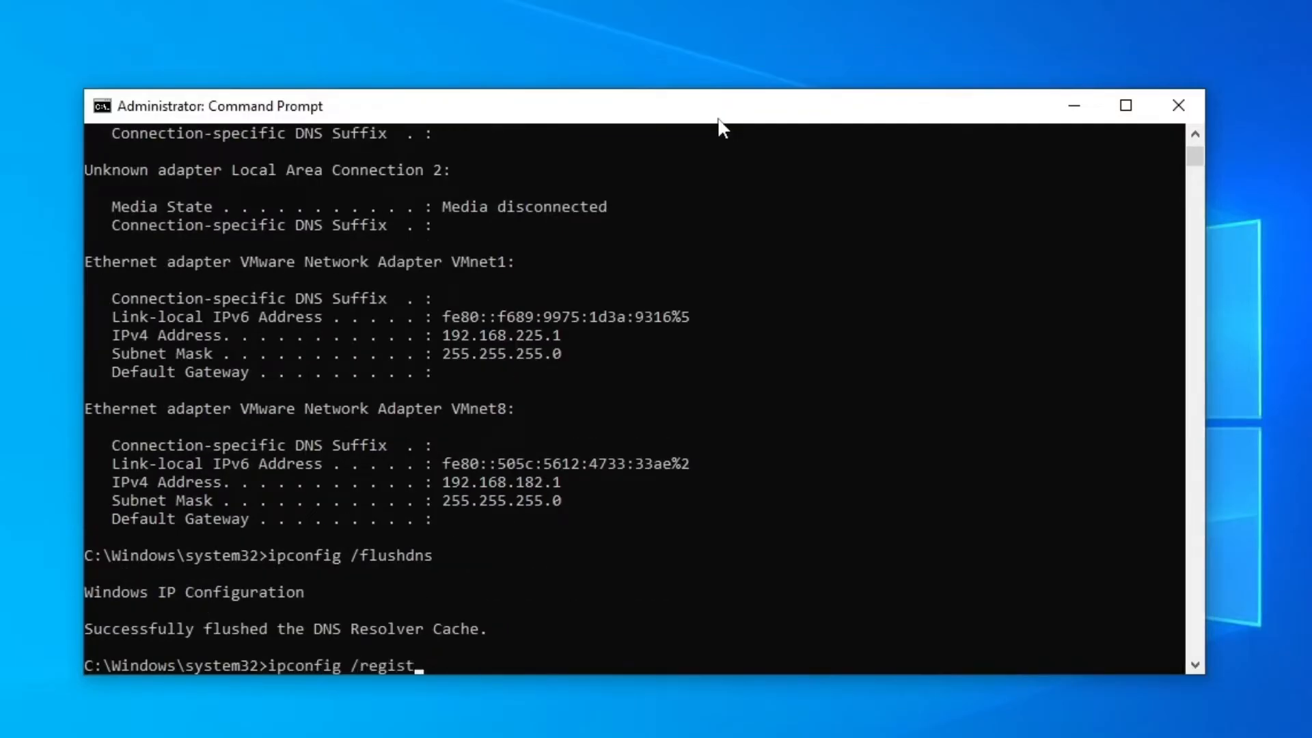
key("enter")
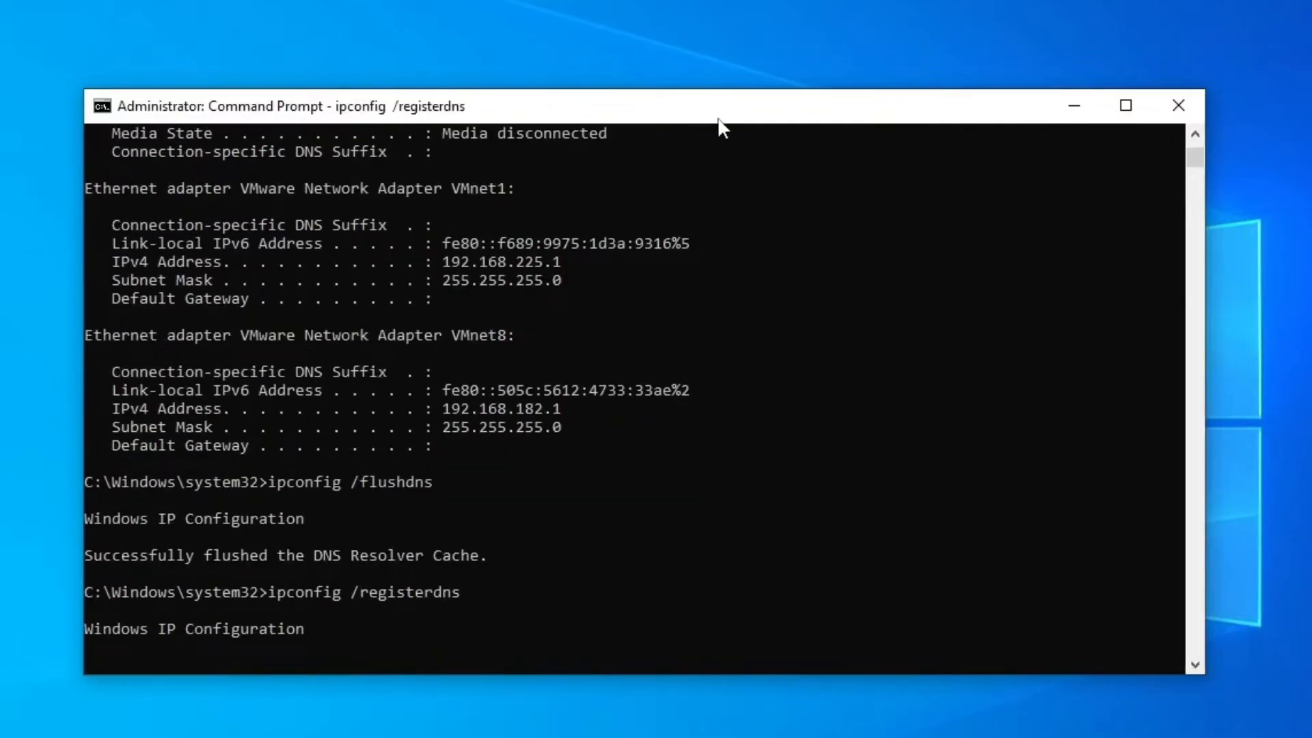
type("exit")
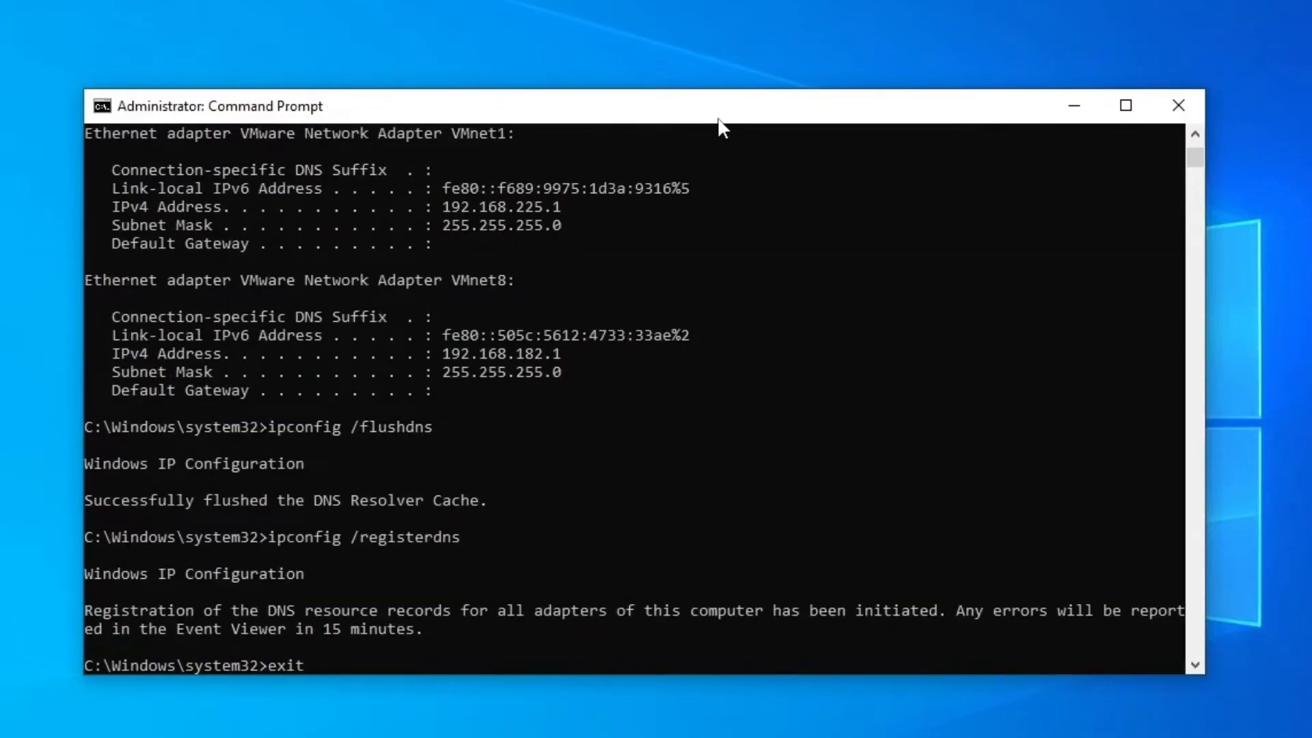
key("Enter")
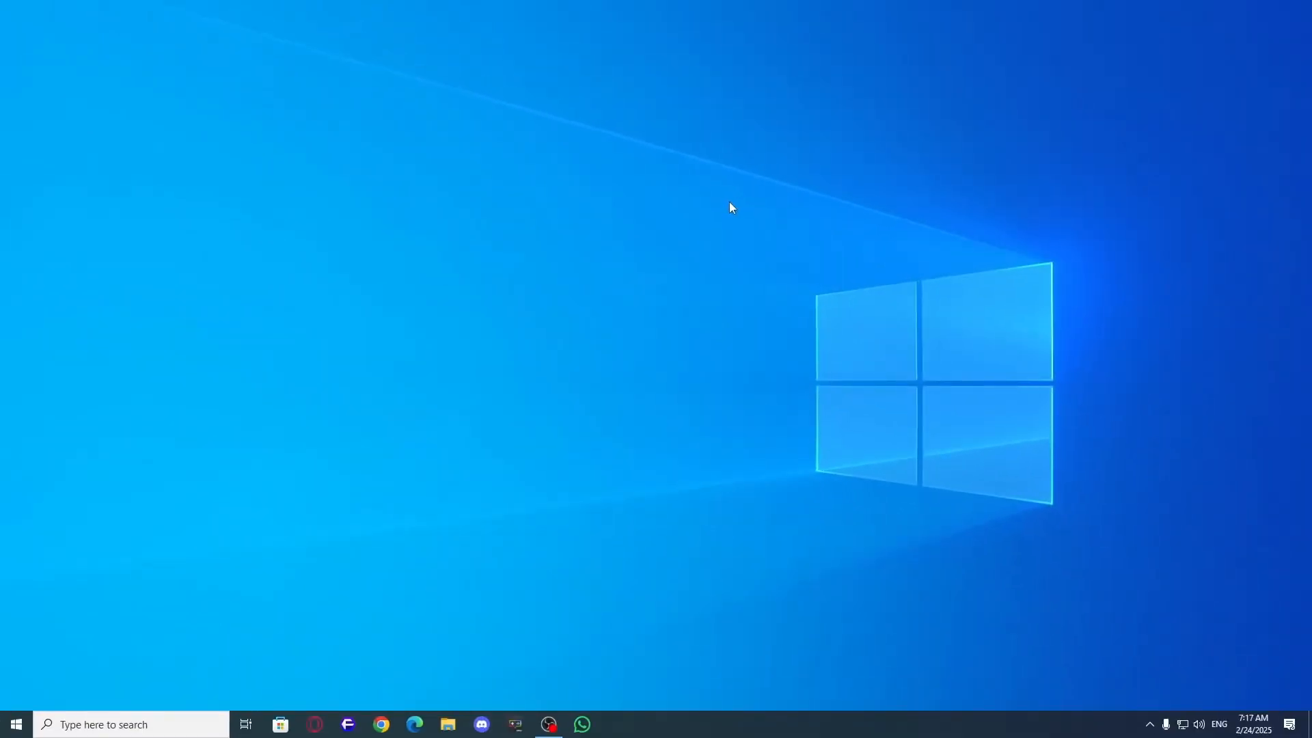
mouse_move(731, 356)
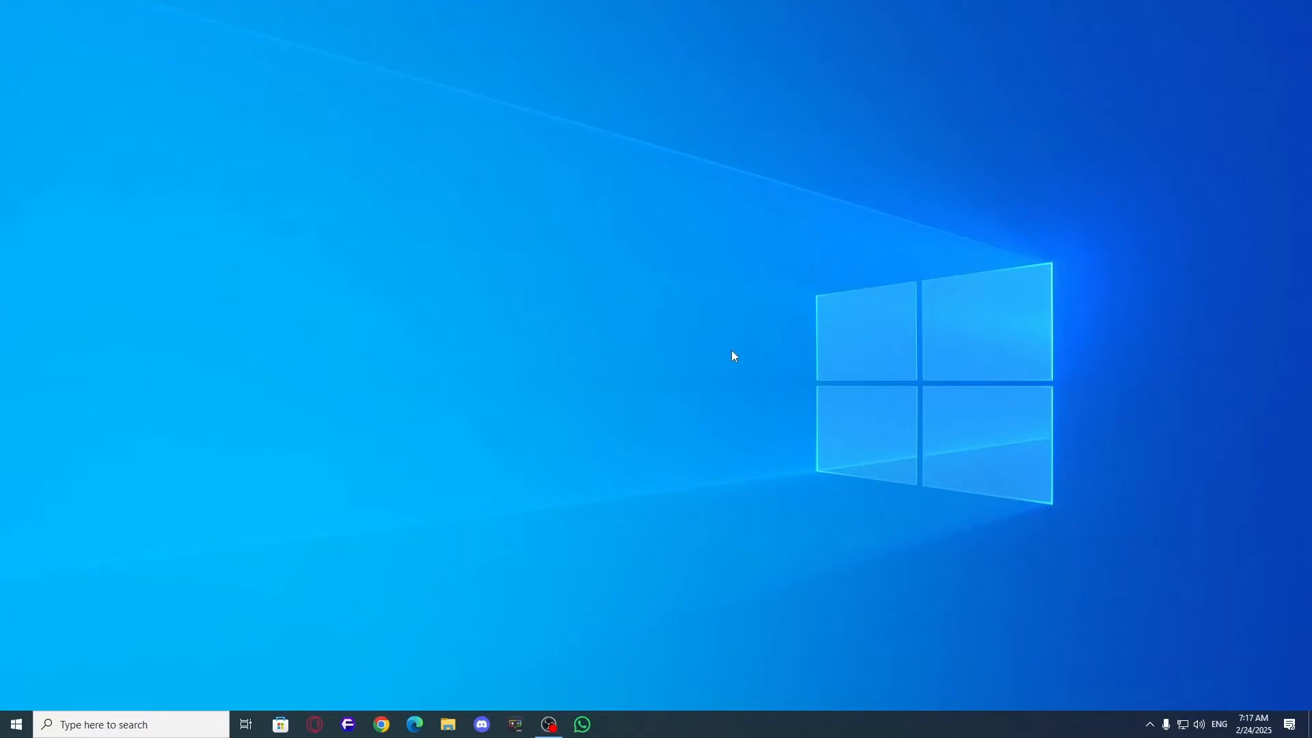
mouse_move(67, 685)
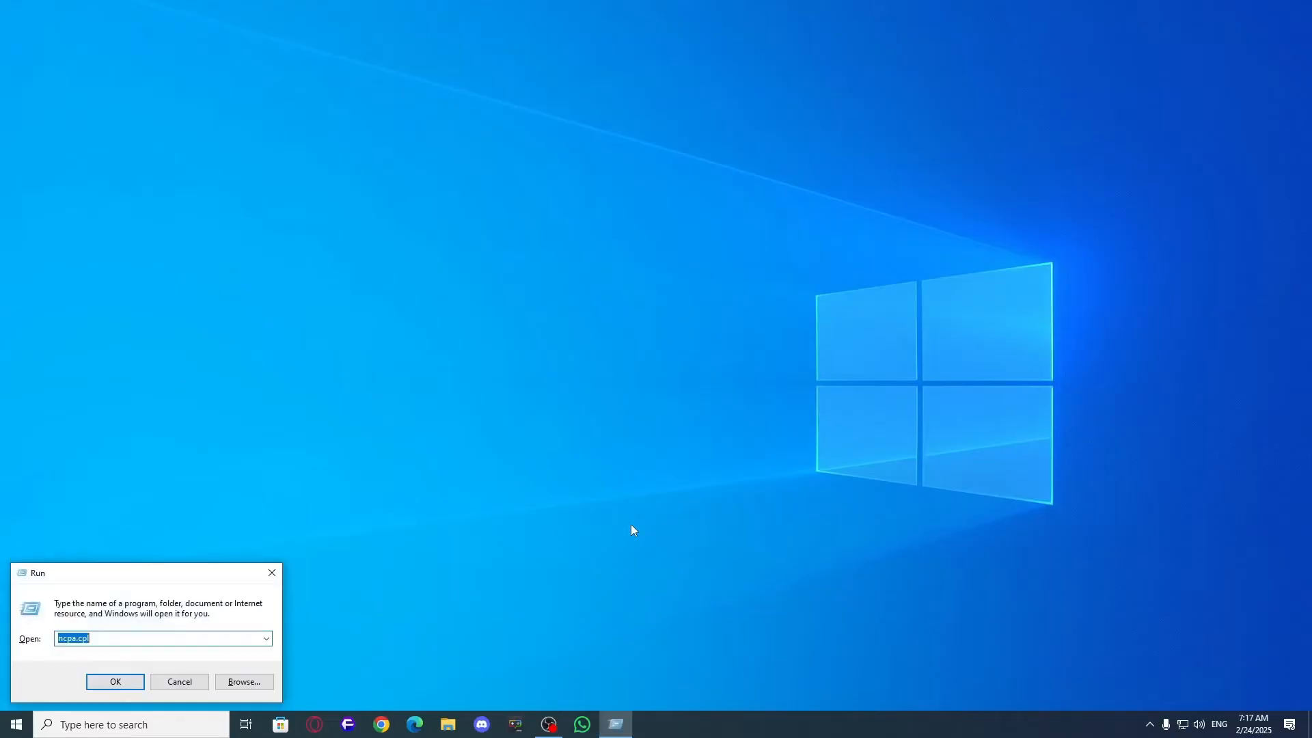
Open ms-settings network status and start a Network reset reinstalling all adapters
type("ms")
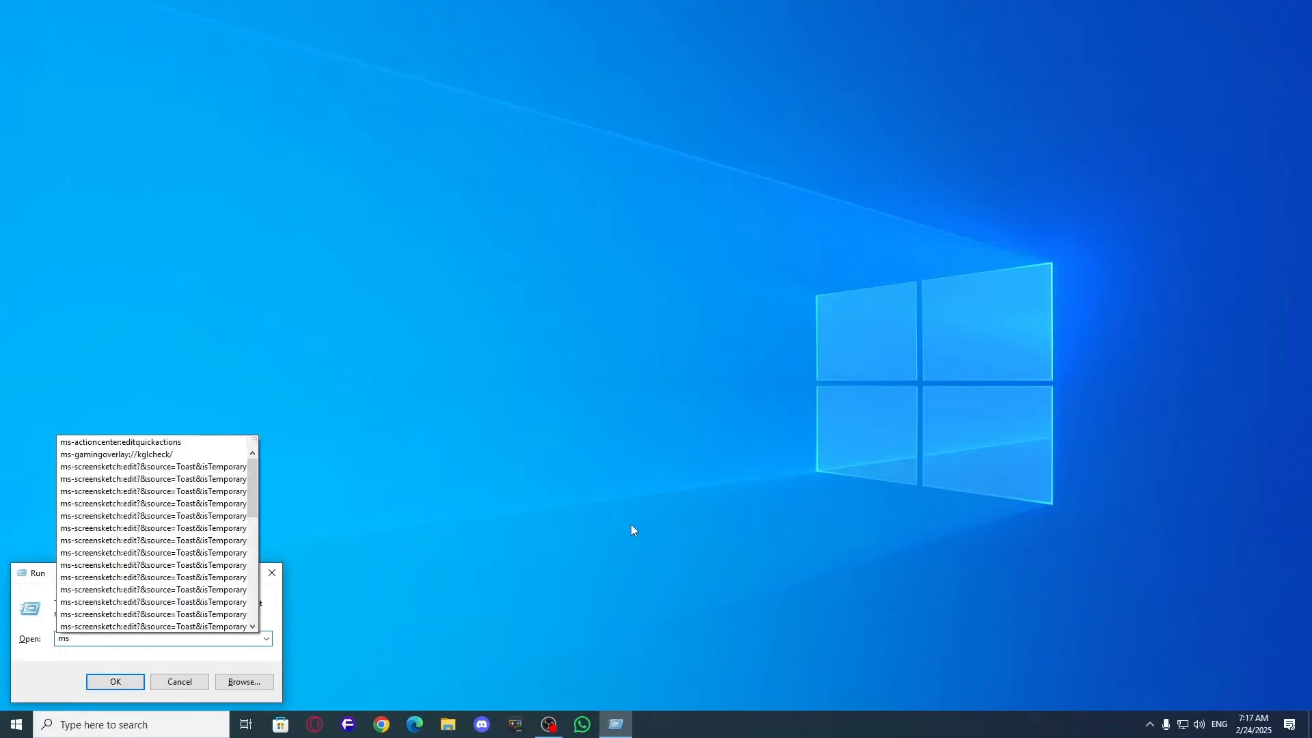
type("ms-settings:")
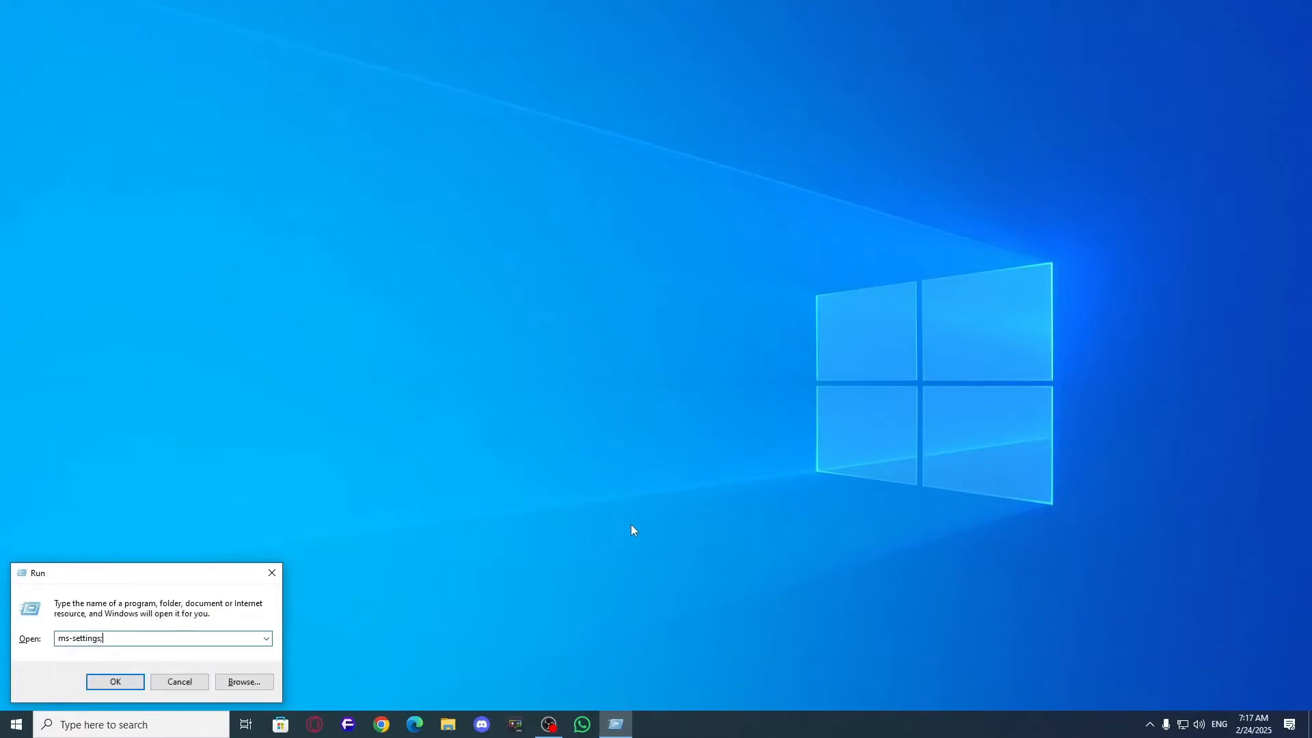
left_click(114, 682)
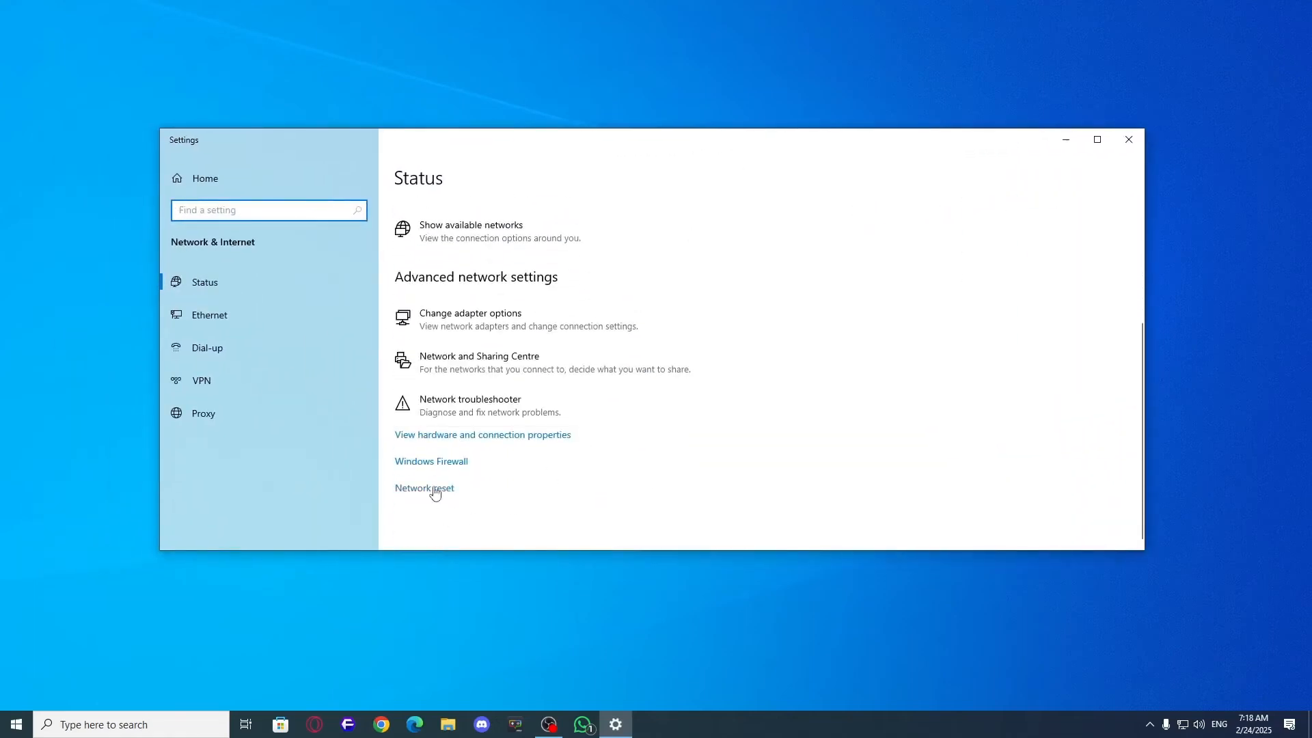
left_click(425, 488)
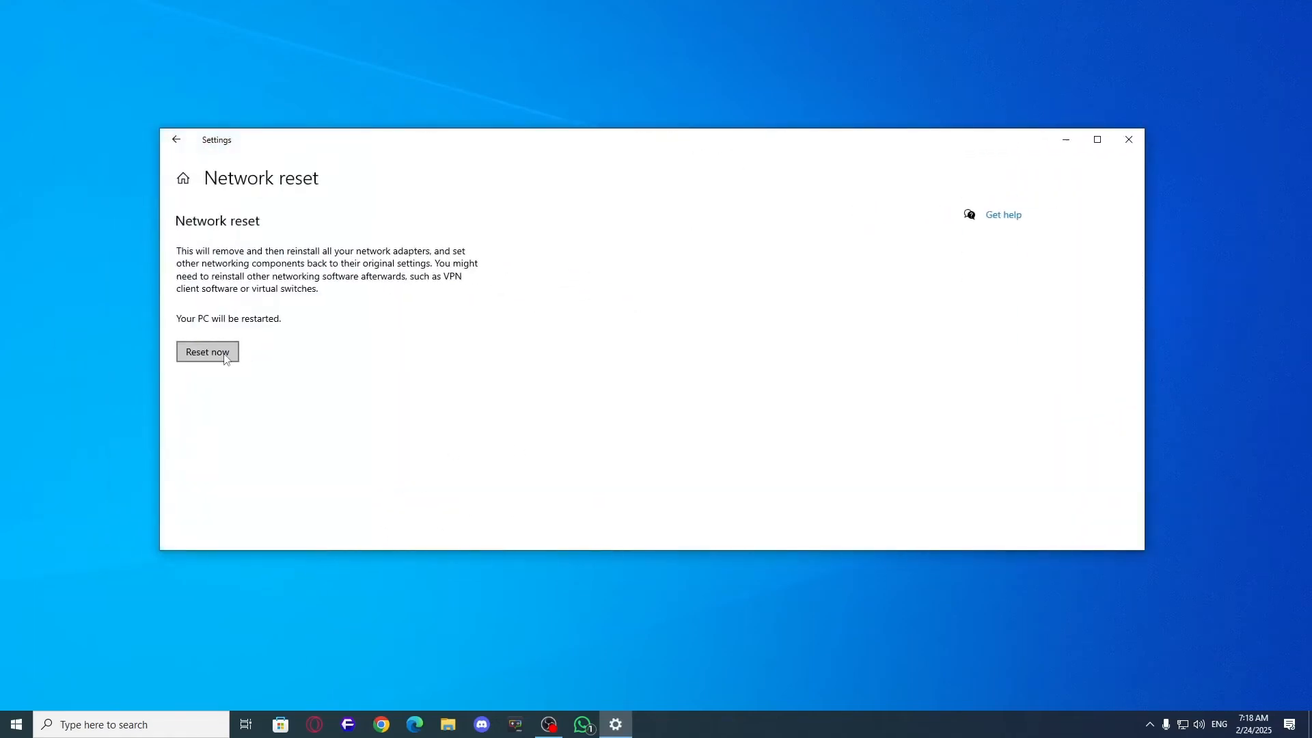
left_click(207, 352)
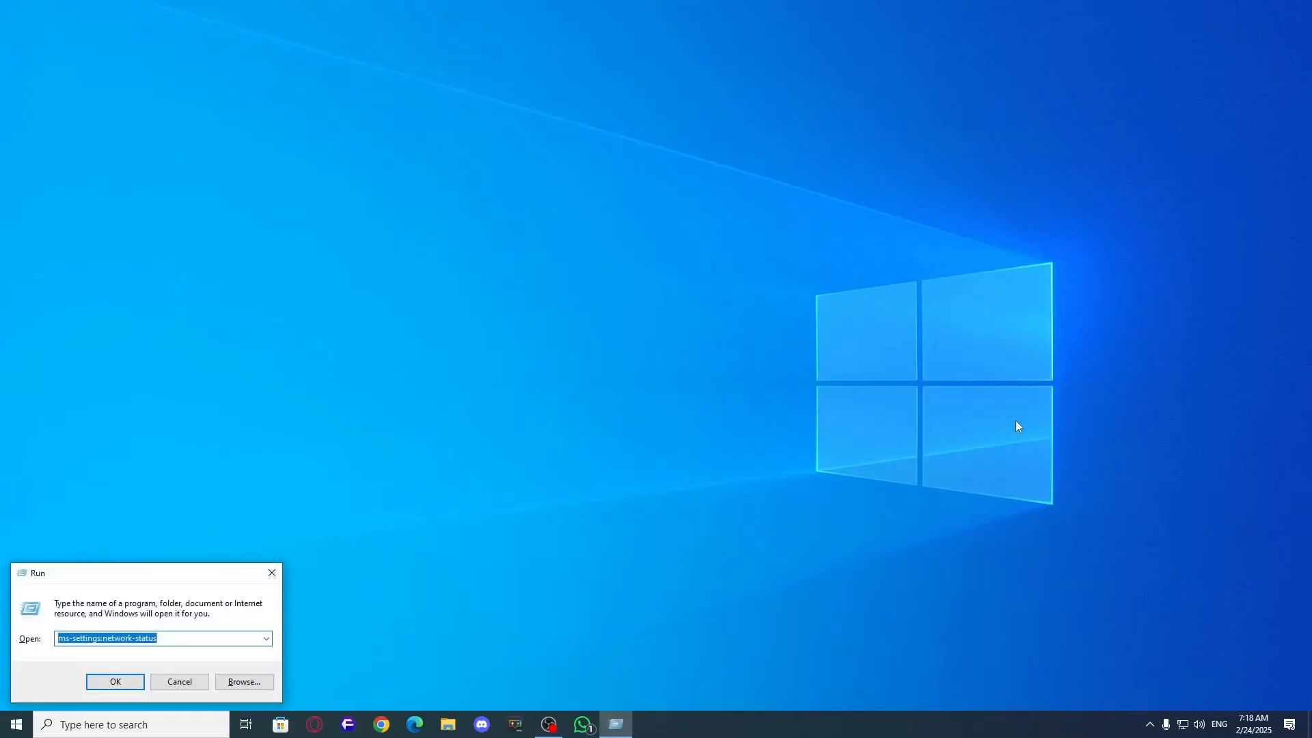
Uncheck Internet Protocol Version 6 for Ethernet, then restart the computer to apply changes
type("ncpa.cpl")
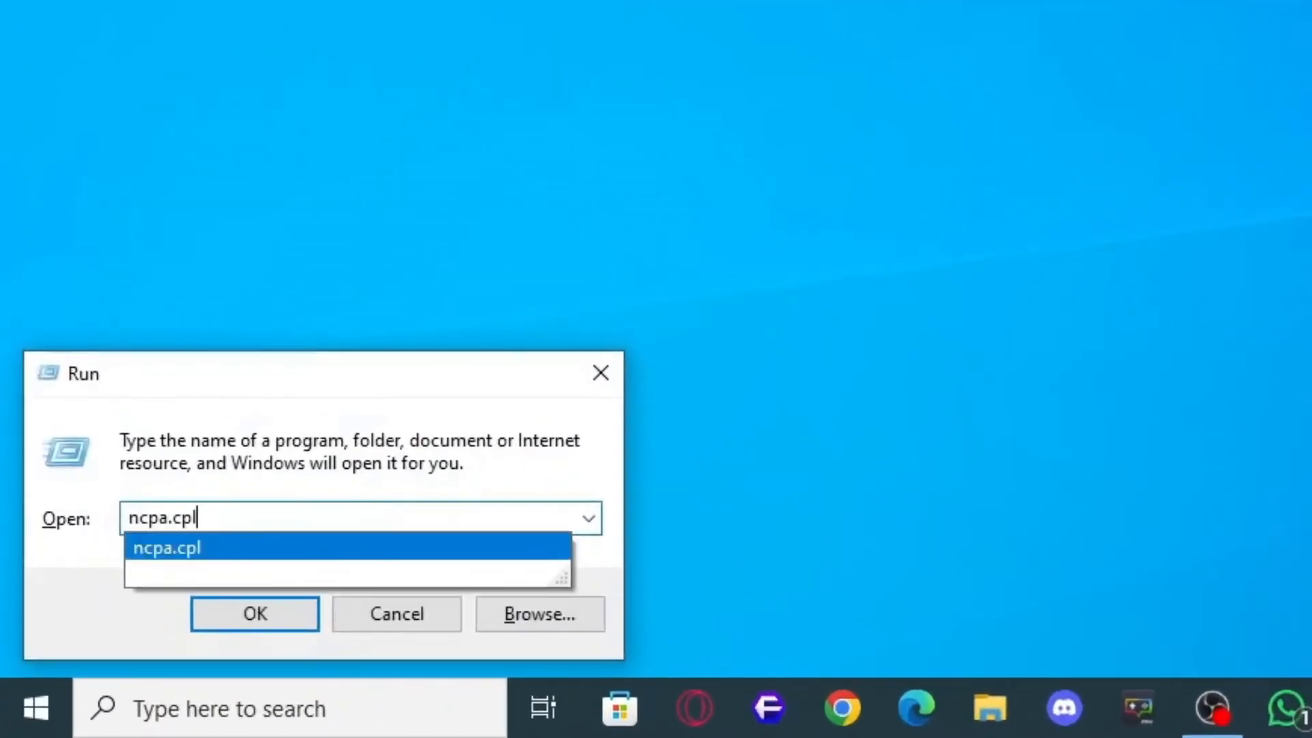
left_click(255, 614)
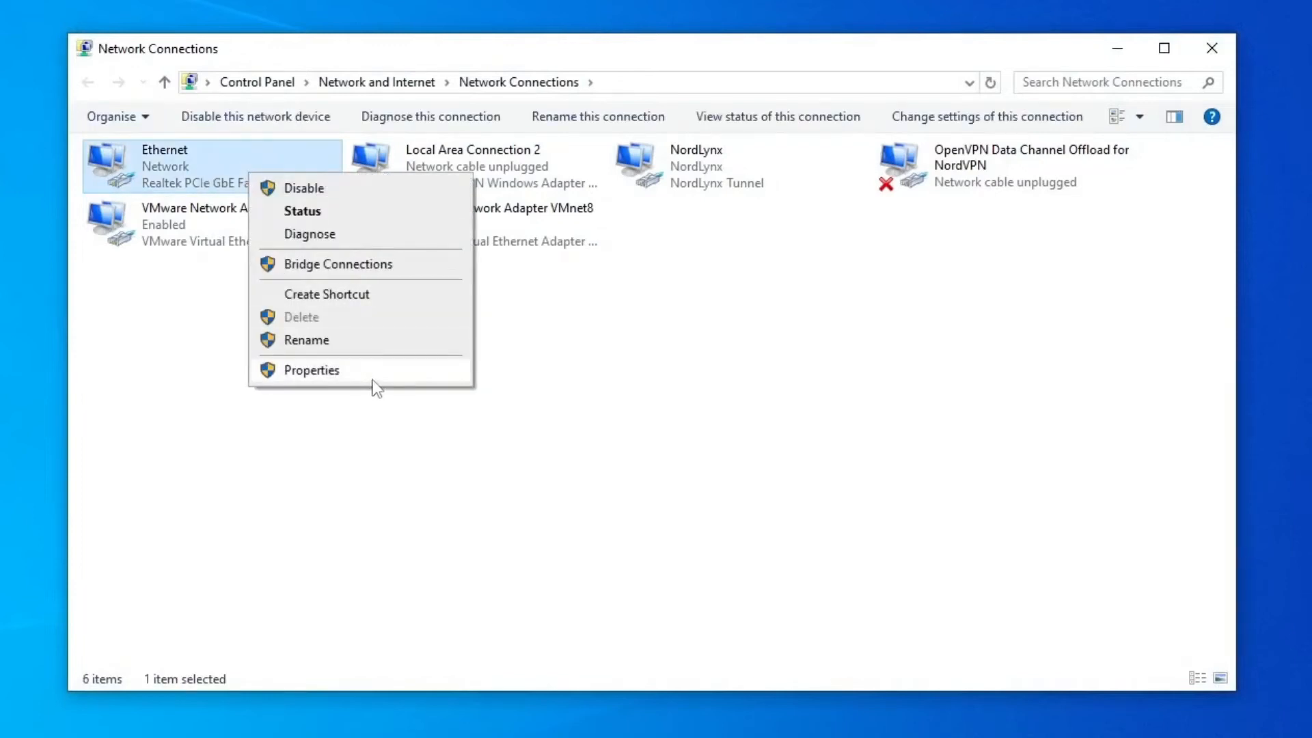
left_click(312, 370)
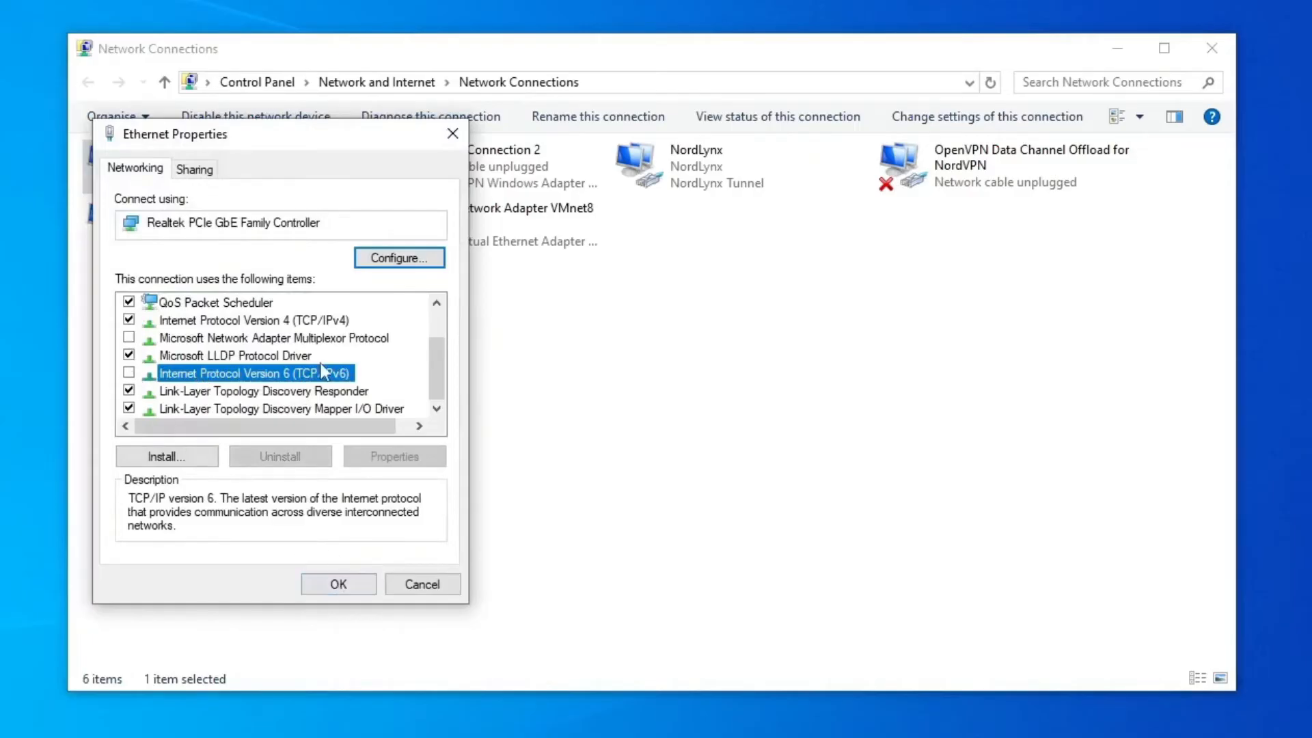
left_click(339, 583)
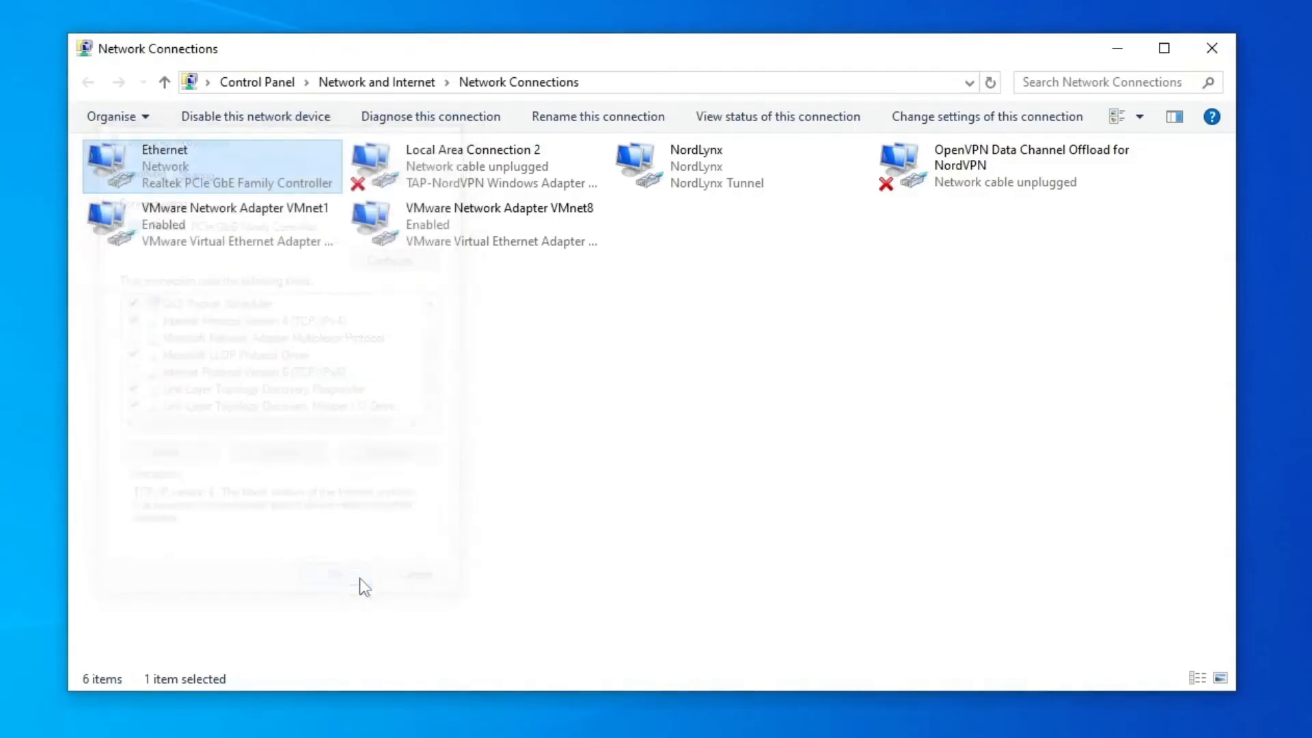
left_click(1210, 49)
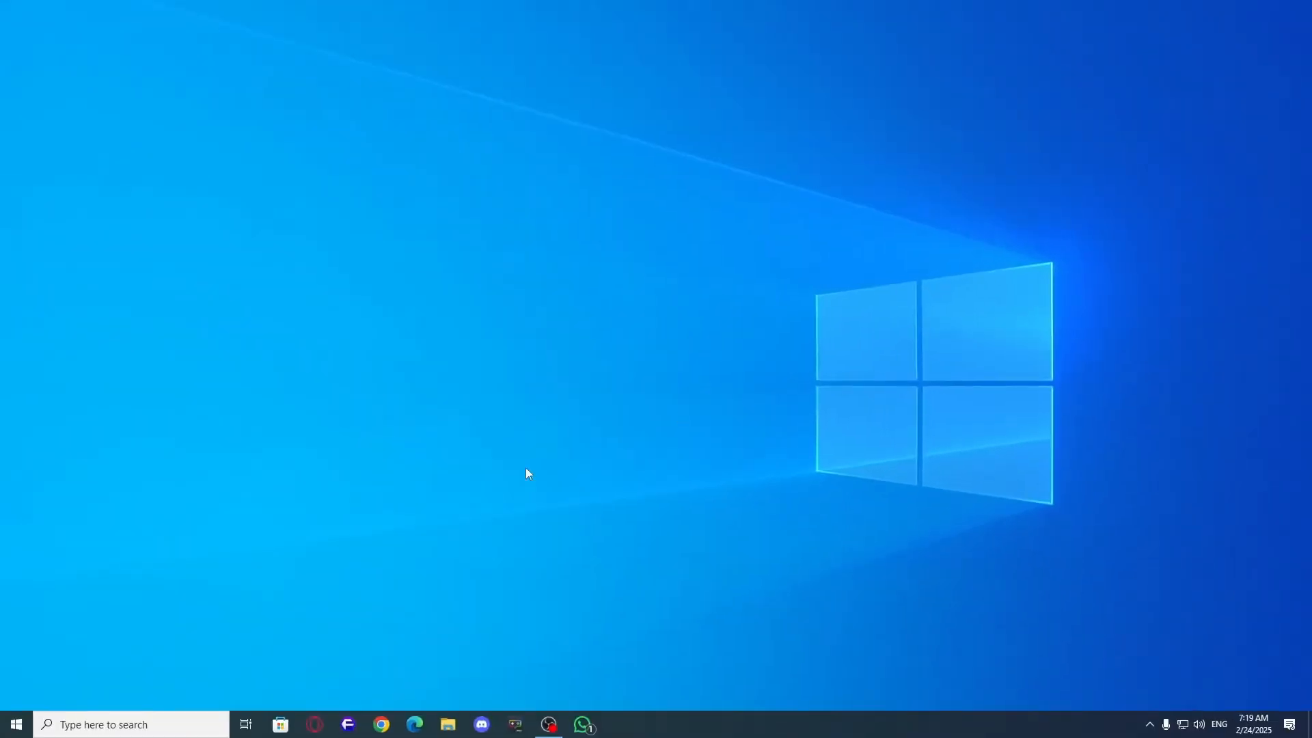
left_click(17, 724)
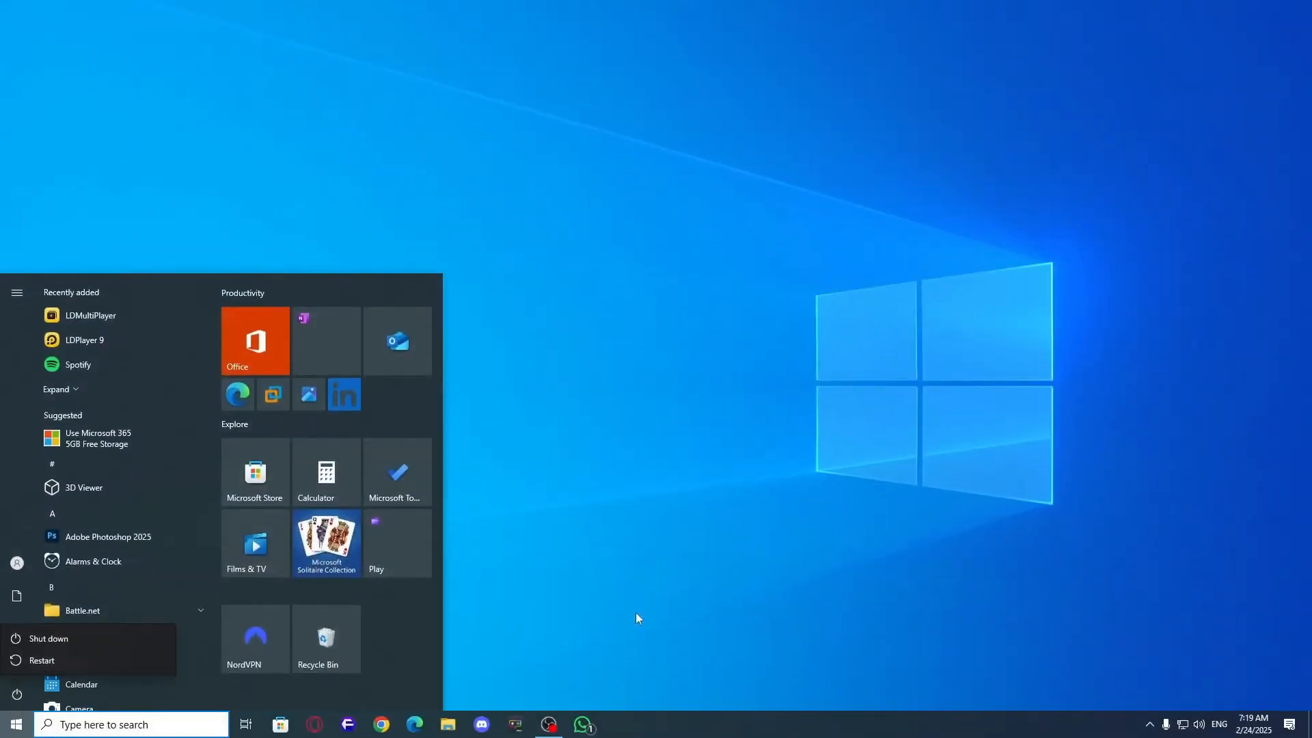
left_click(668, 618)
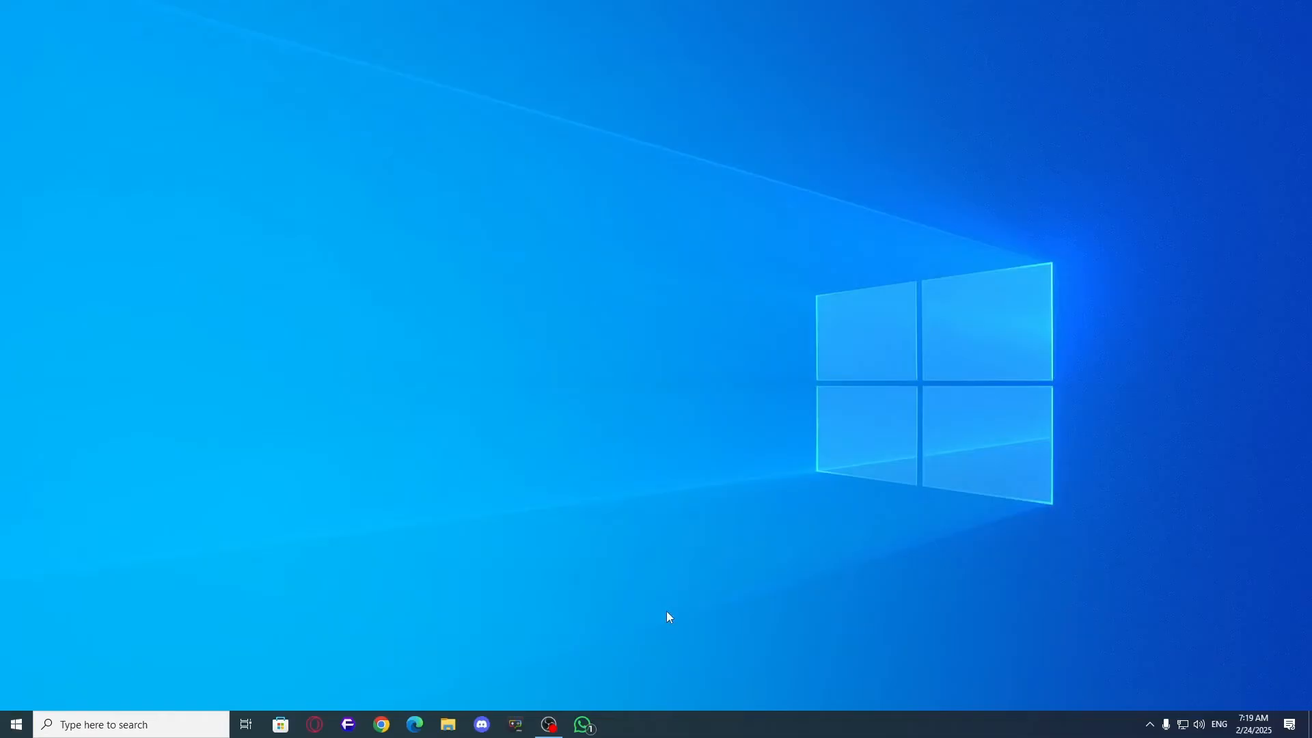
mouse_move(760, 614)
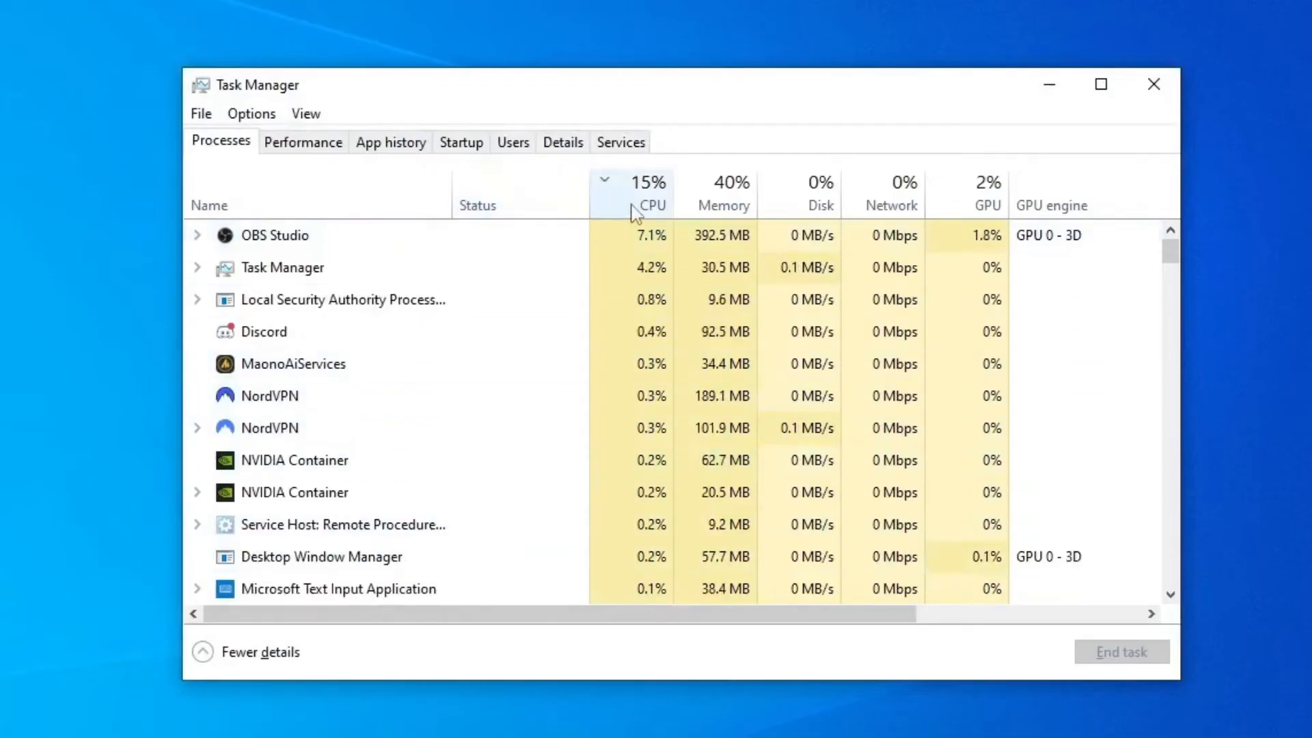
Sort Task Manager processes by network use and end the NordVPN task
left_click(891, 200)
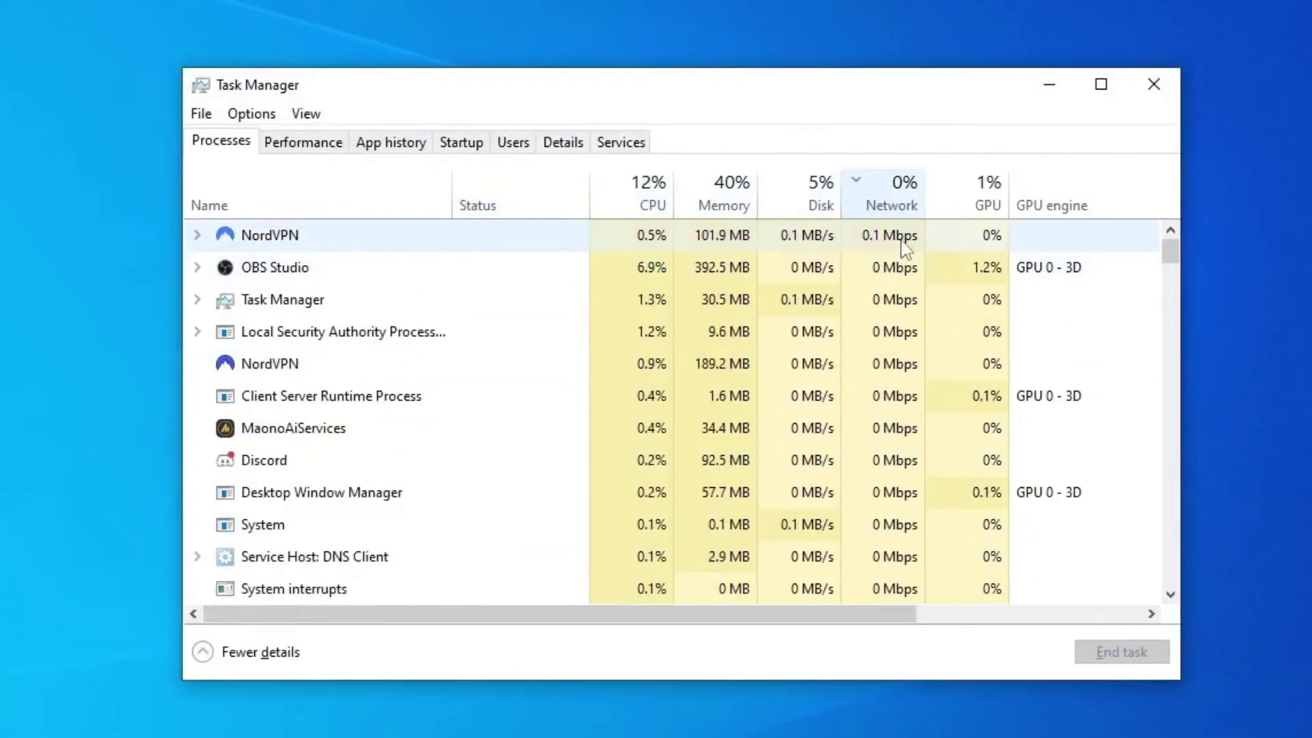
right_click(267, 236)
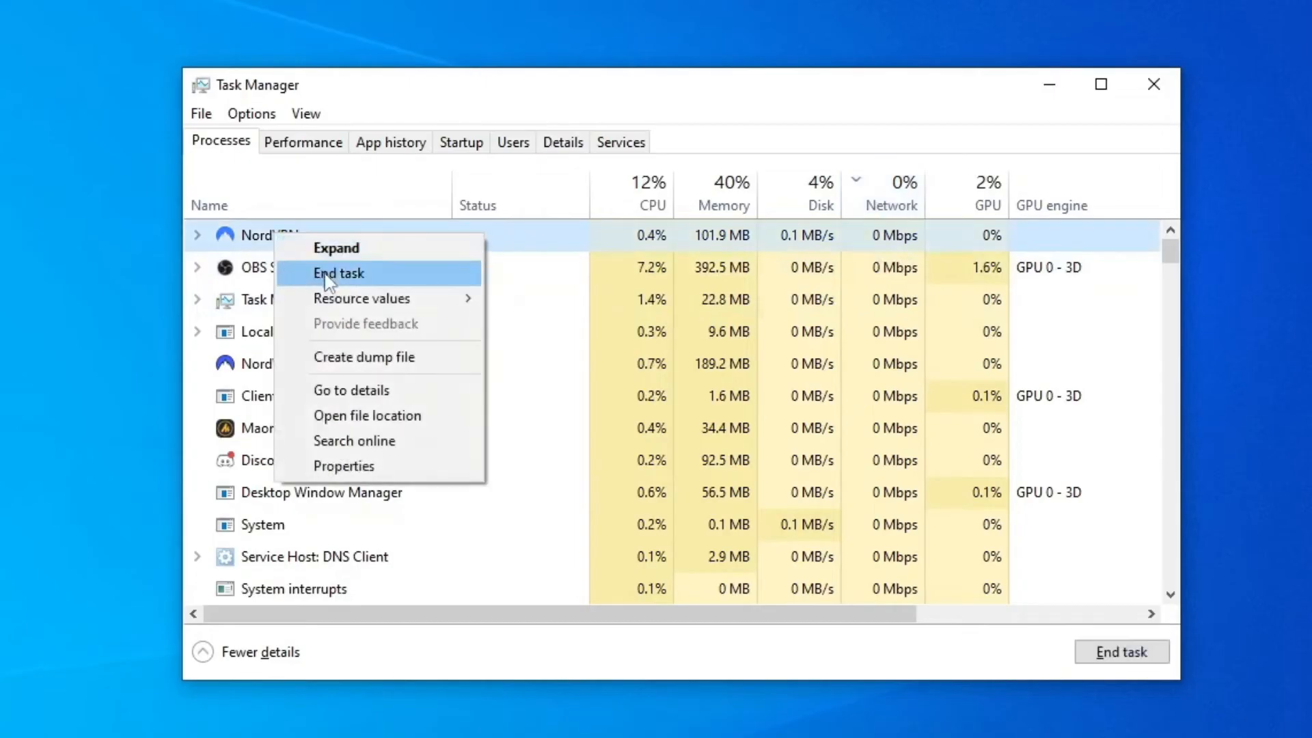
left_click(339, 273)
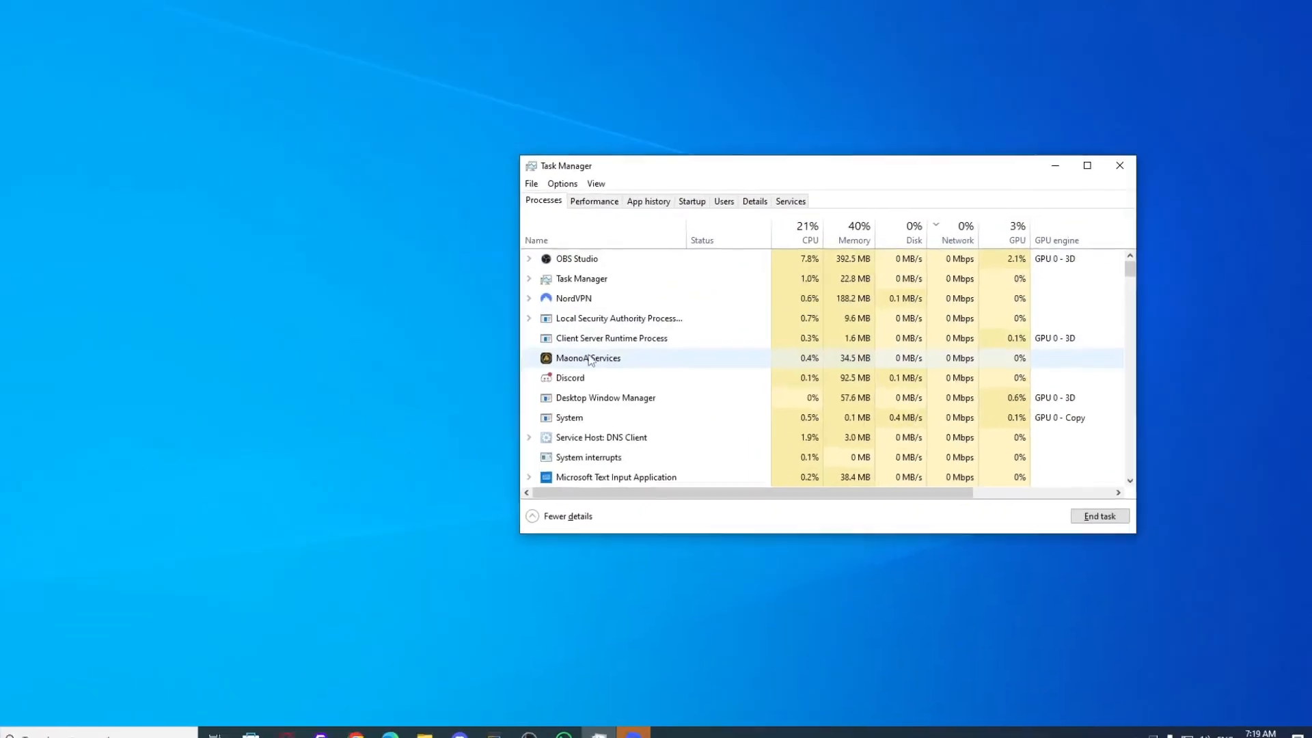
left_click(1120, 165)
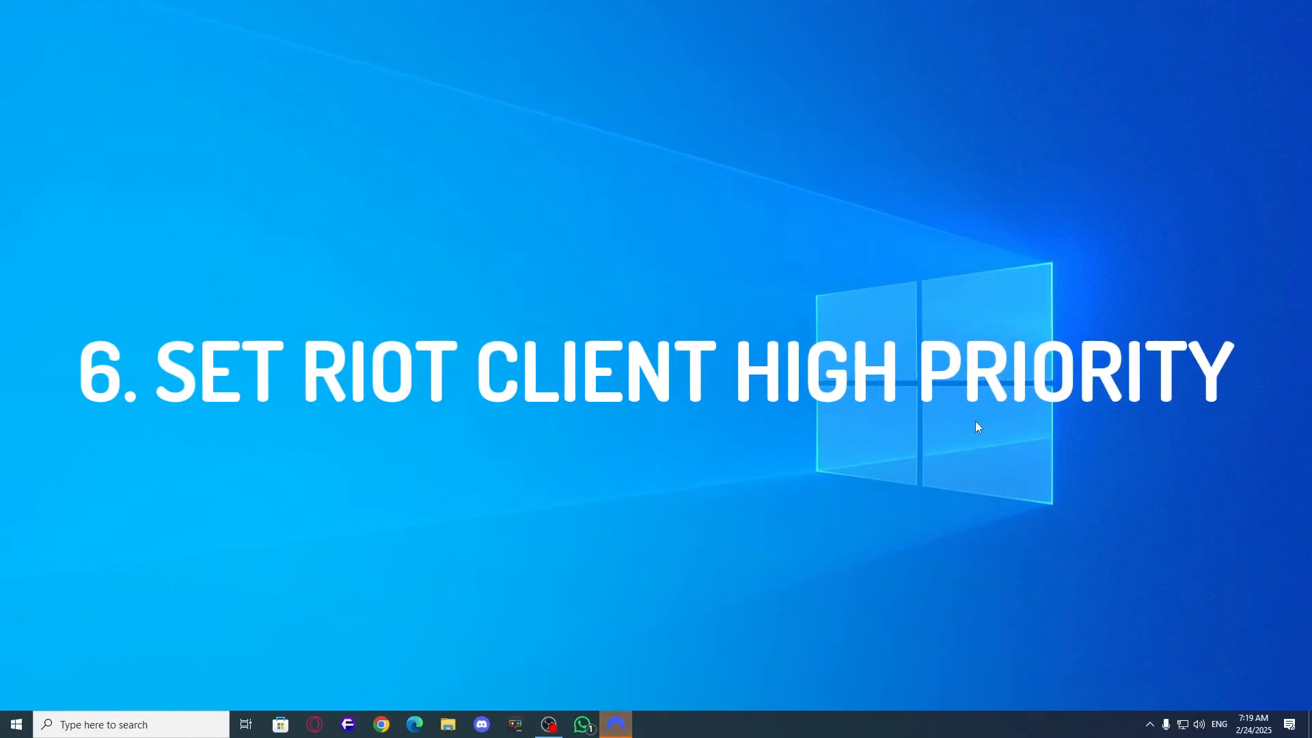
Launch Riot Client and set its priority to High in Task Manager's Details list
type("r")
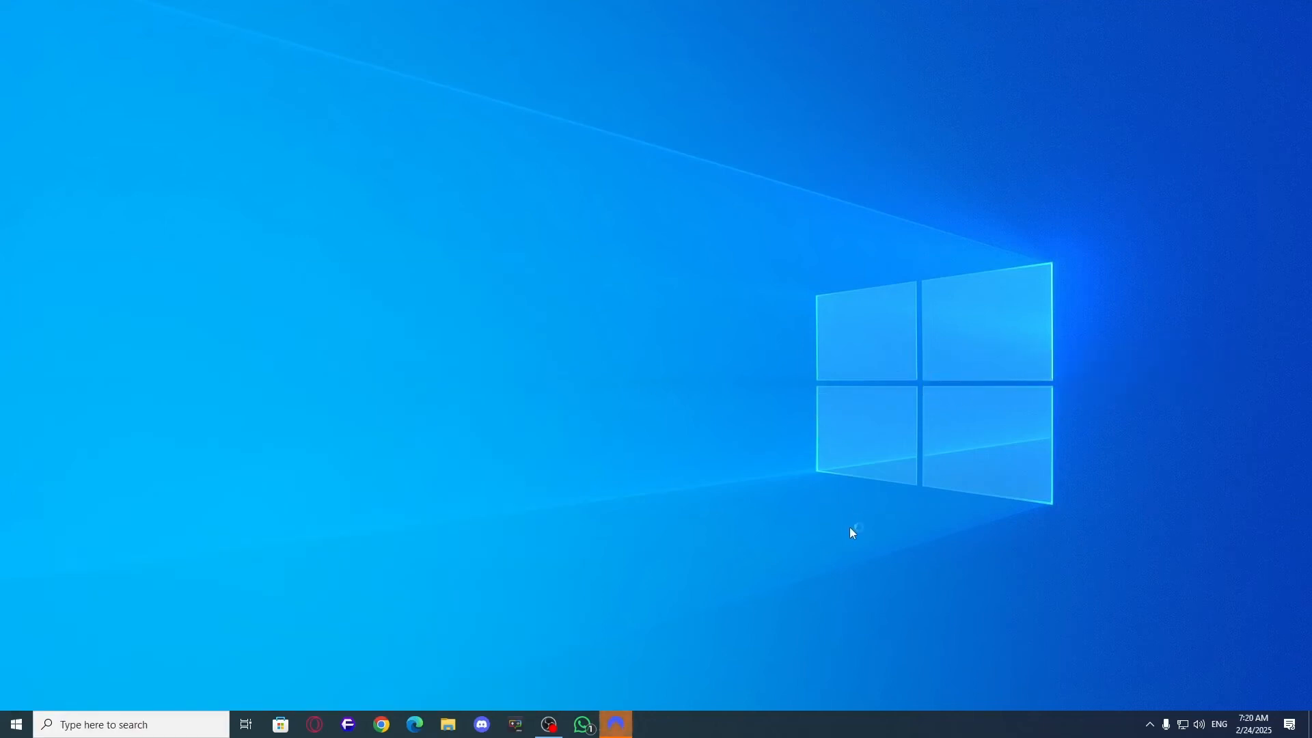
left_click(616, 724)
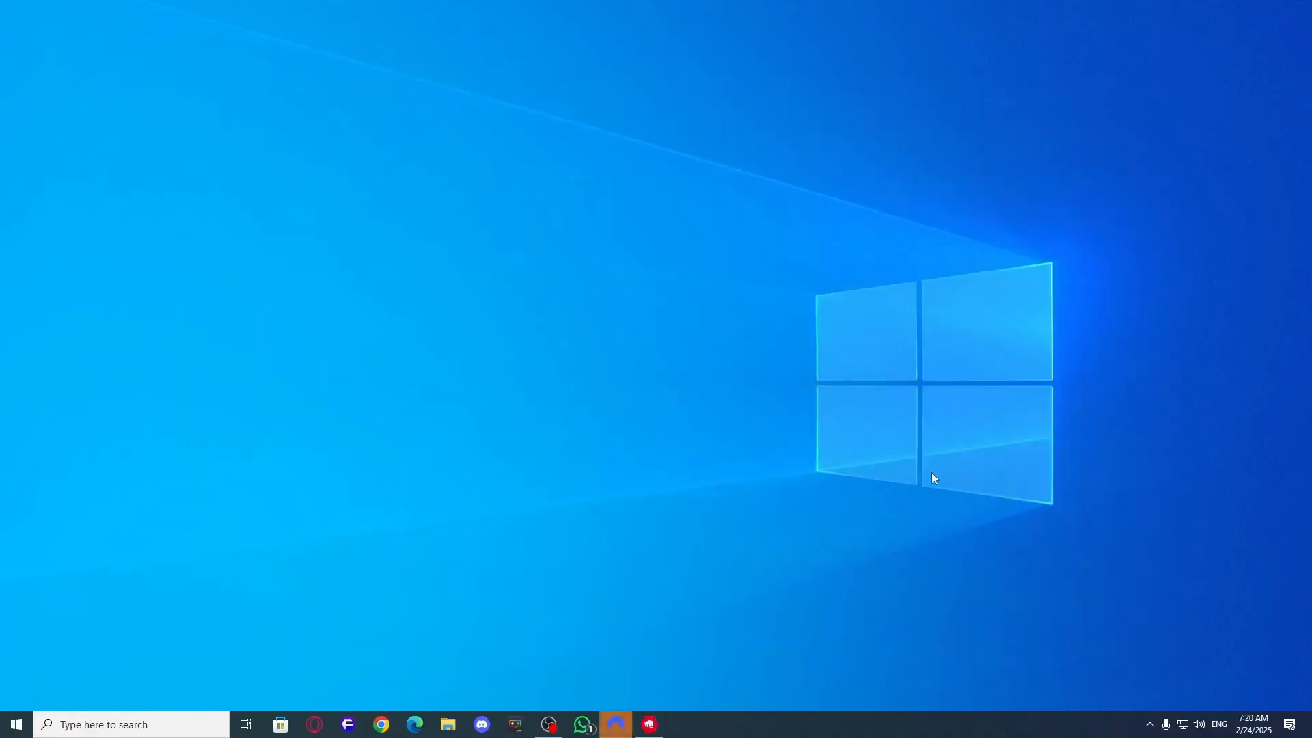
mouse_move(930, 476)
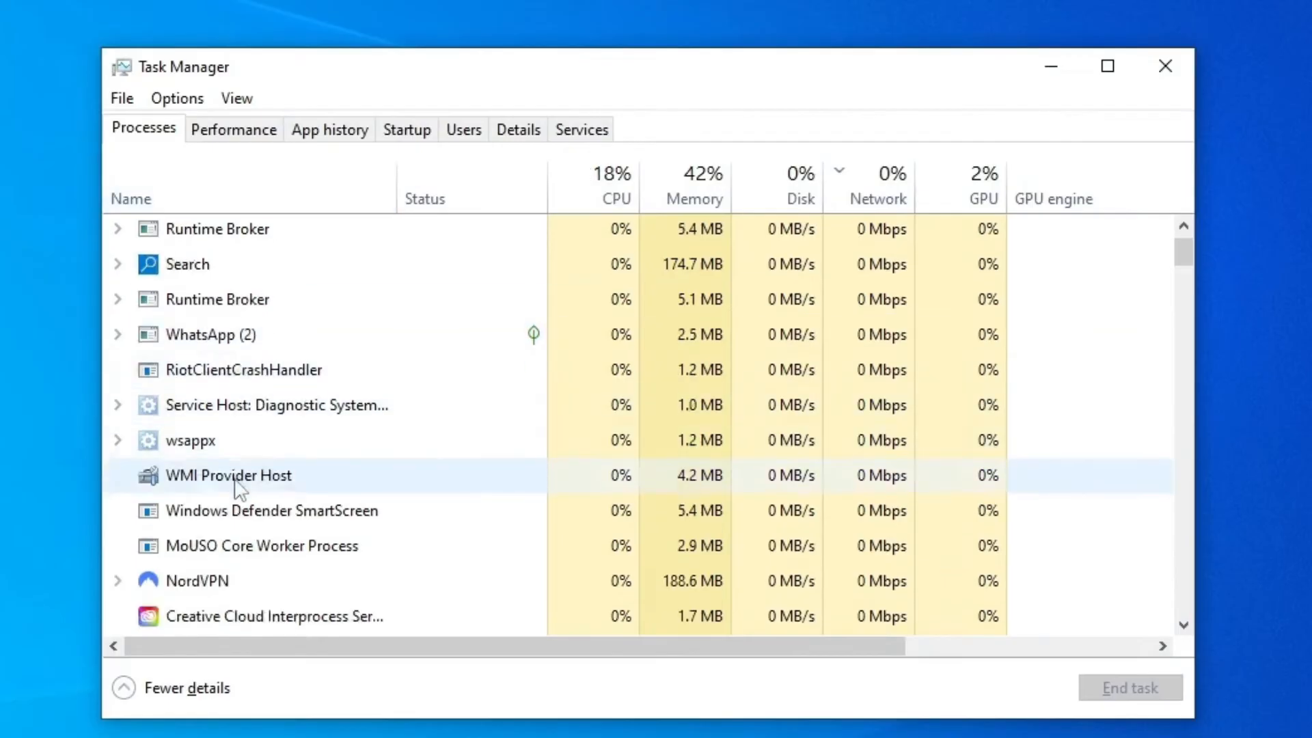
left_click(519, 129)
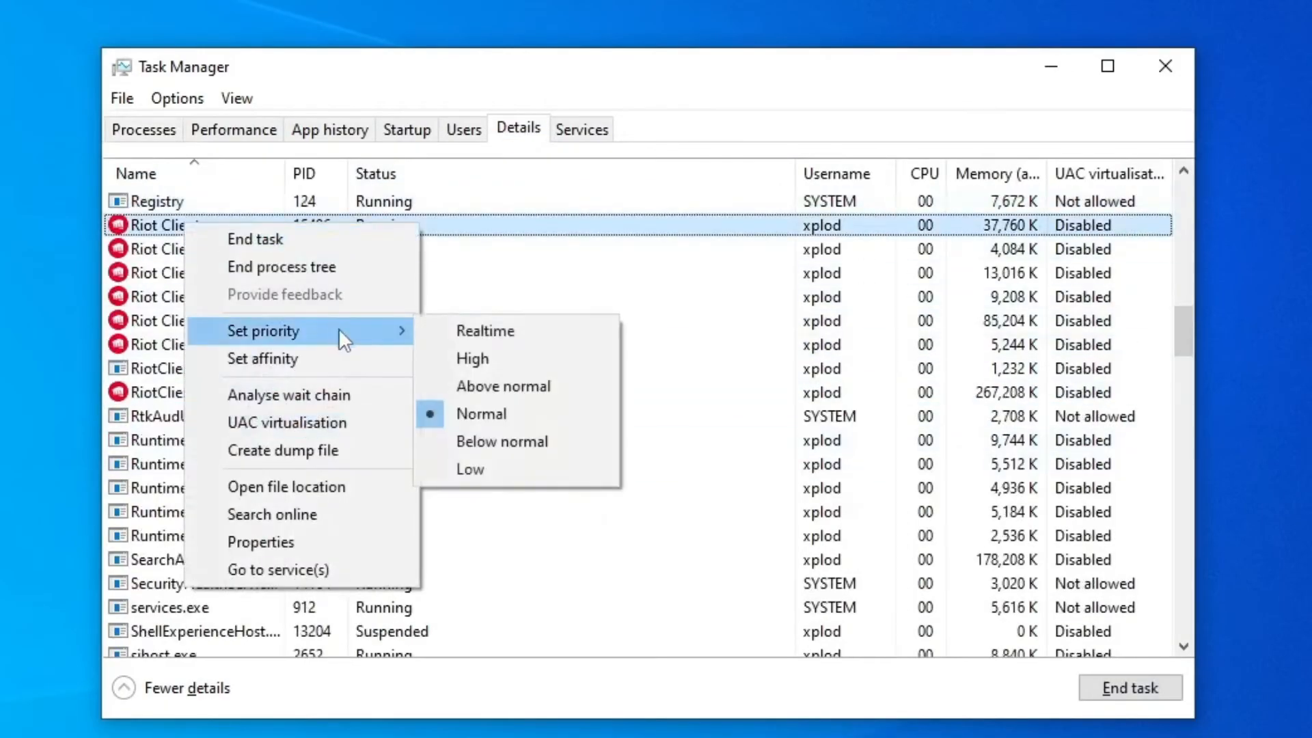
left_click(473, 358)
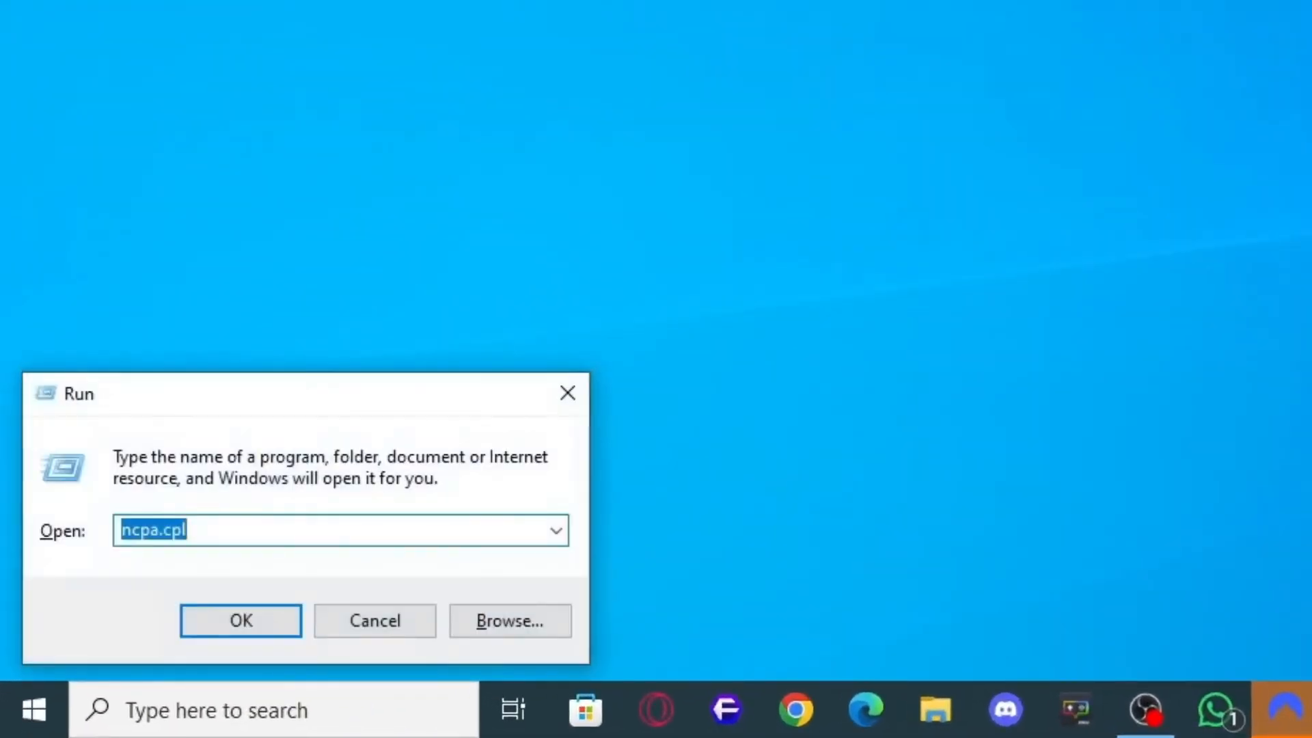
Open the firewall's allowed apps list and check Riot Client's Private and Public permissions
type("firewall")
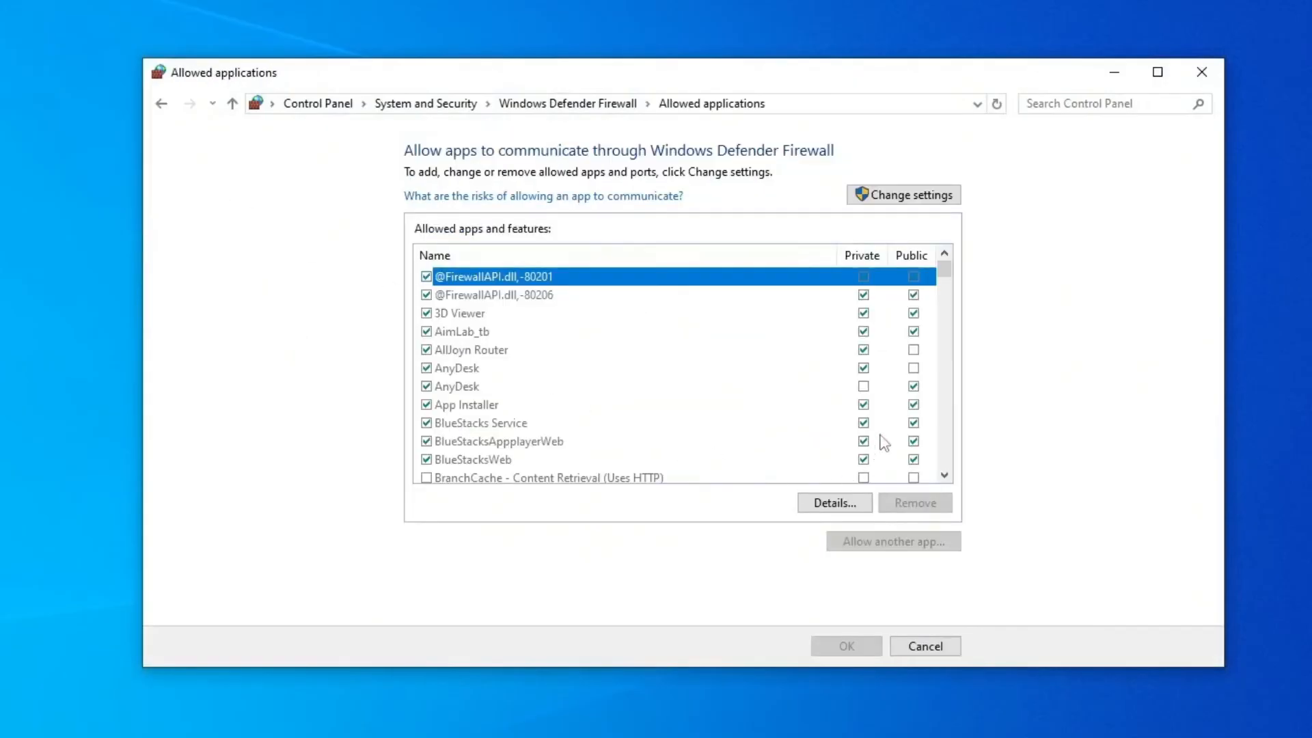
left_click(909, 195)
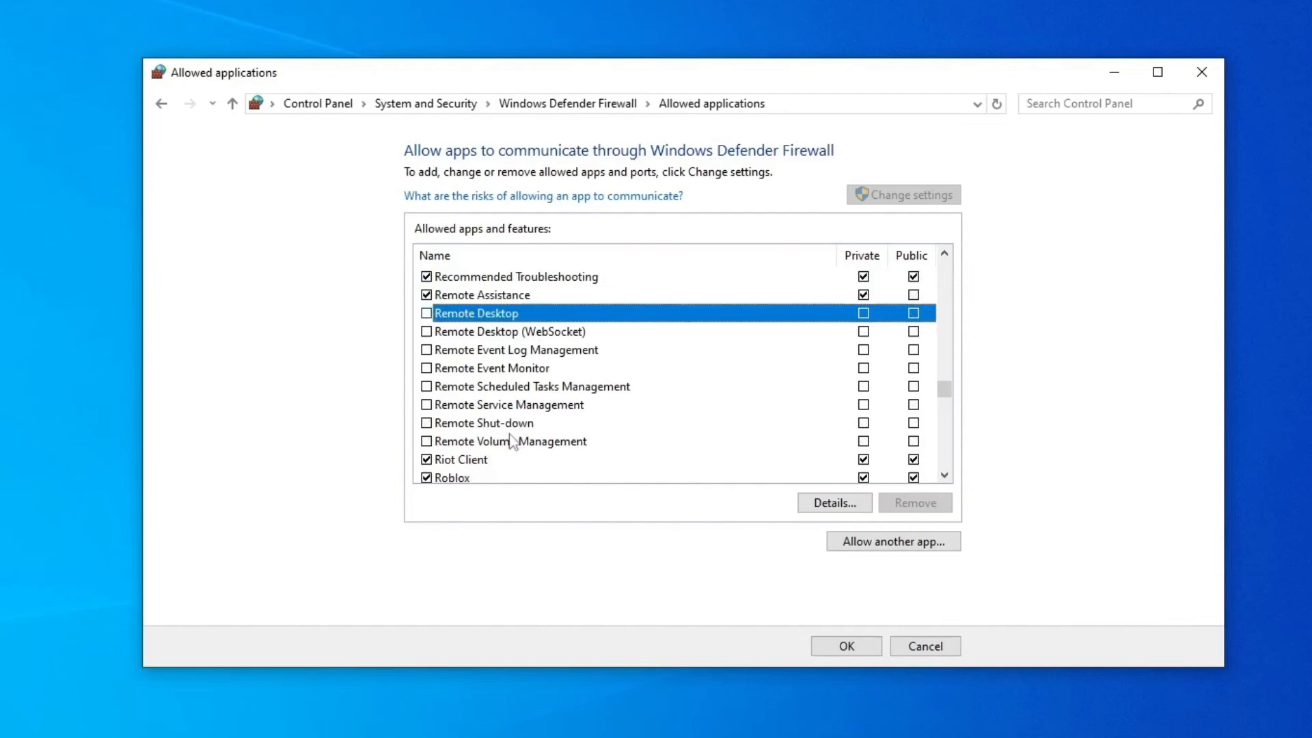
left_click(461, 459)
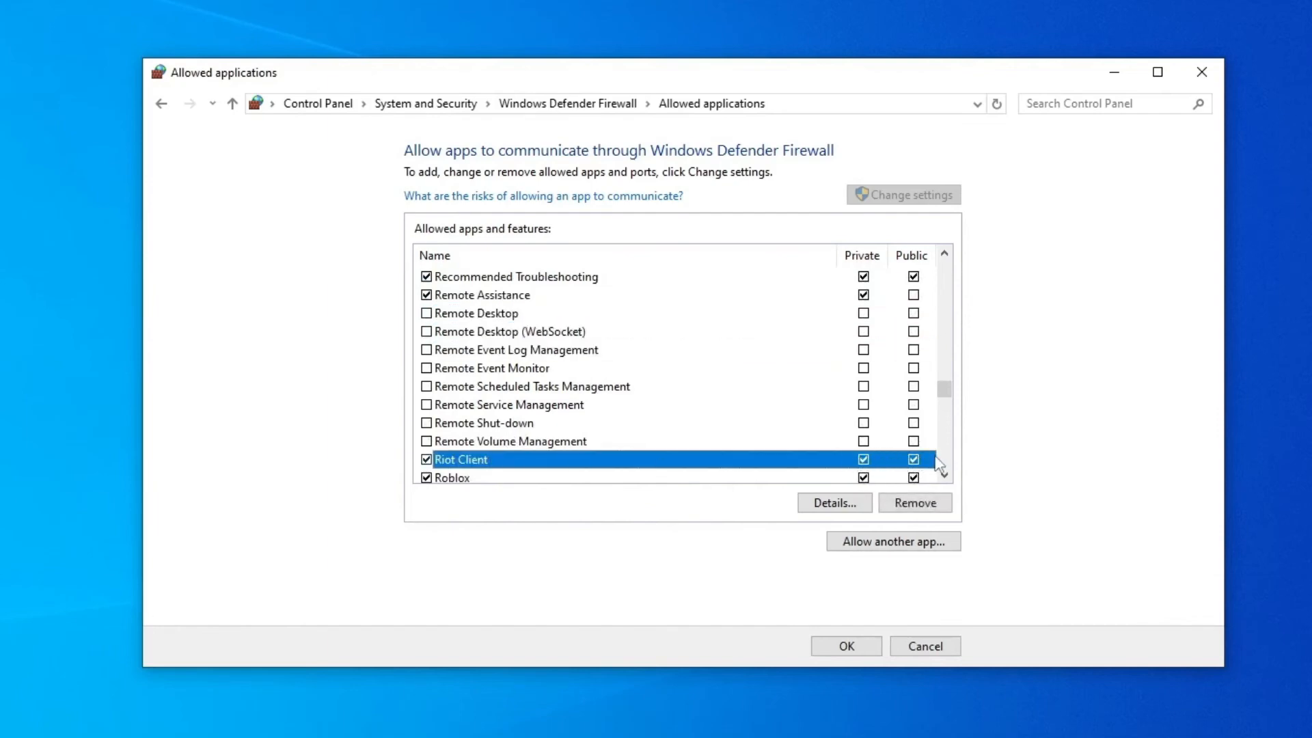
Browse to the Riot Games folder to add another app, then cancel both windows
left_click(893, 541)
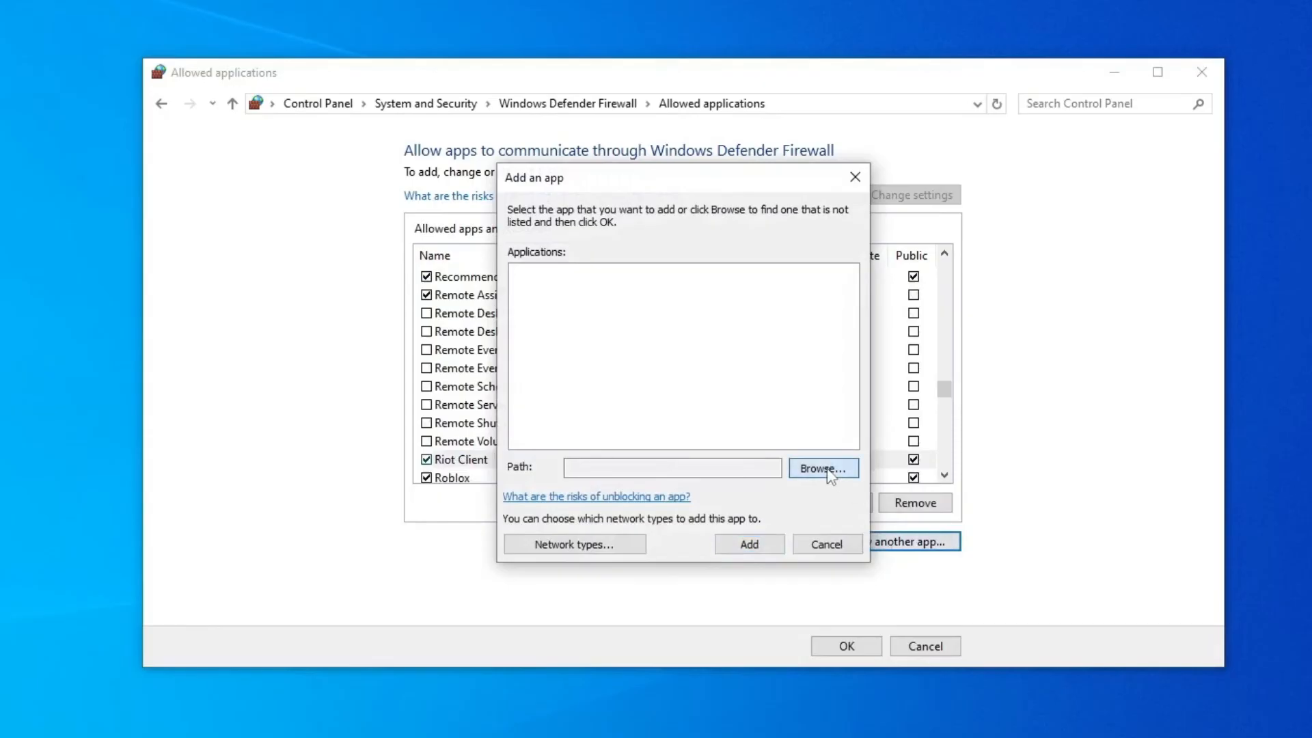
left_click(824, 469)
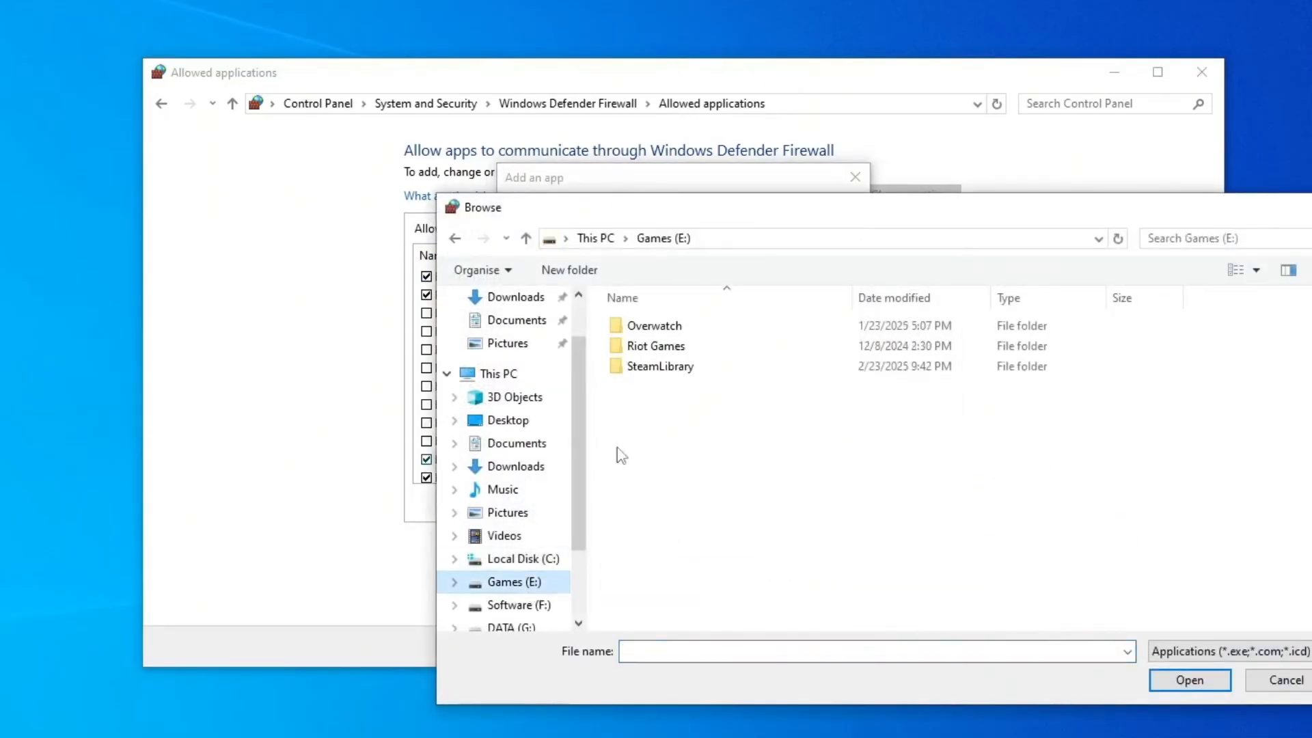
double_click(656, 346)
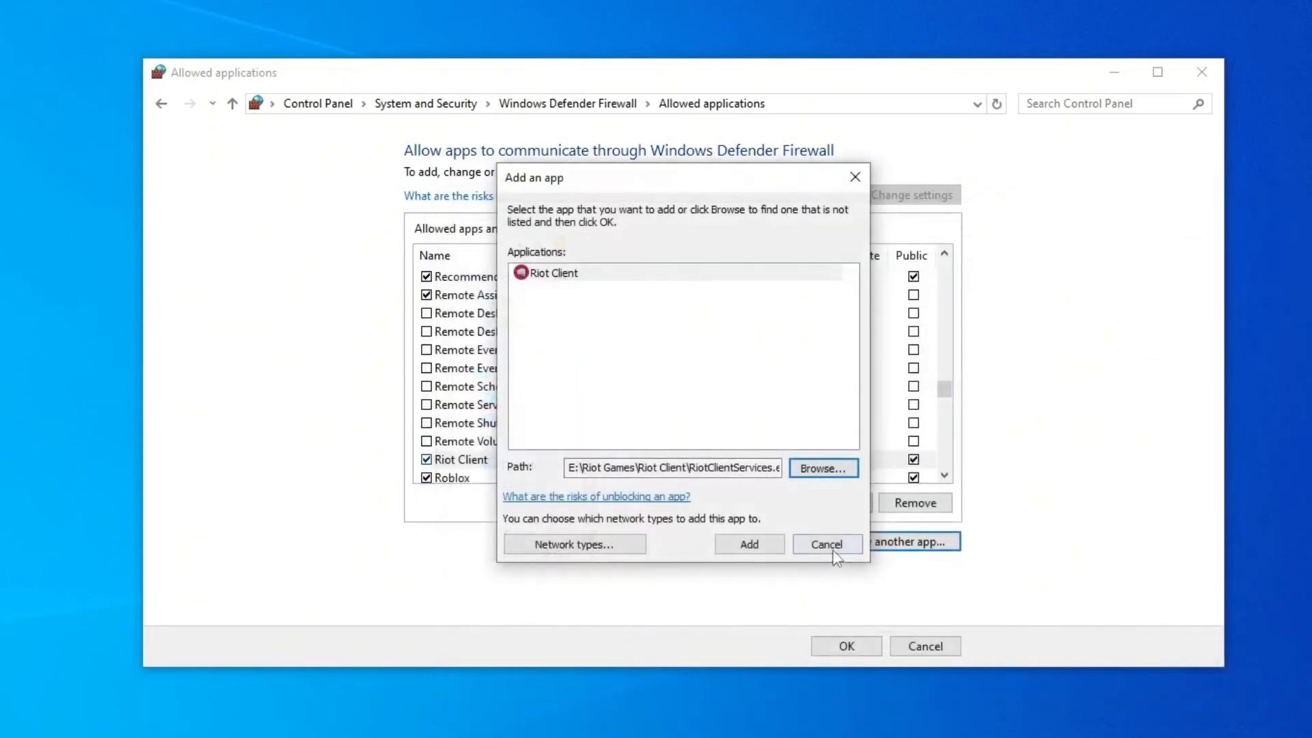
left_click(828, 544)
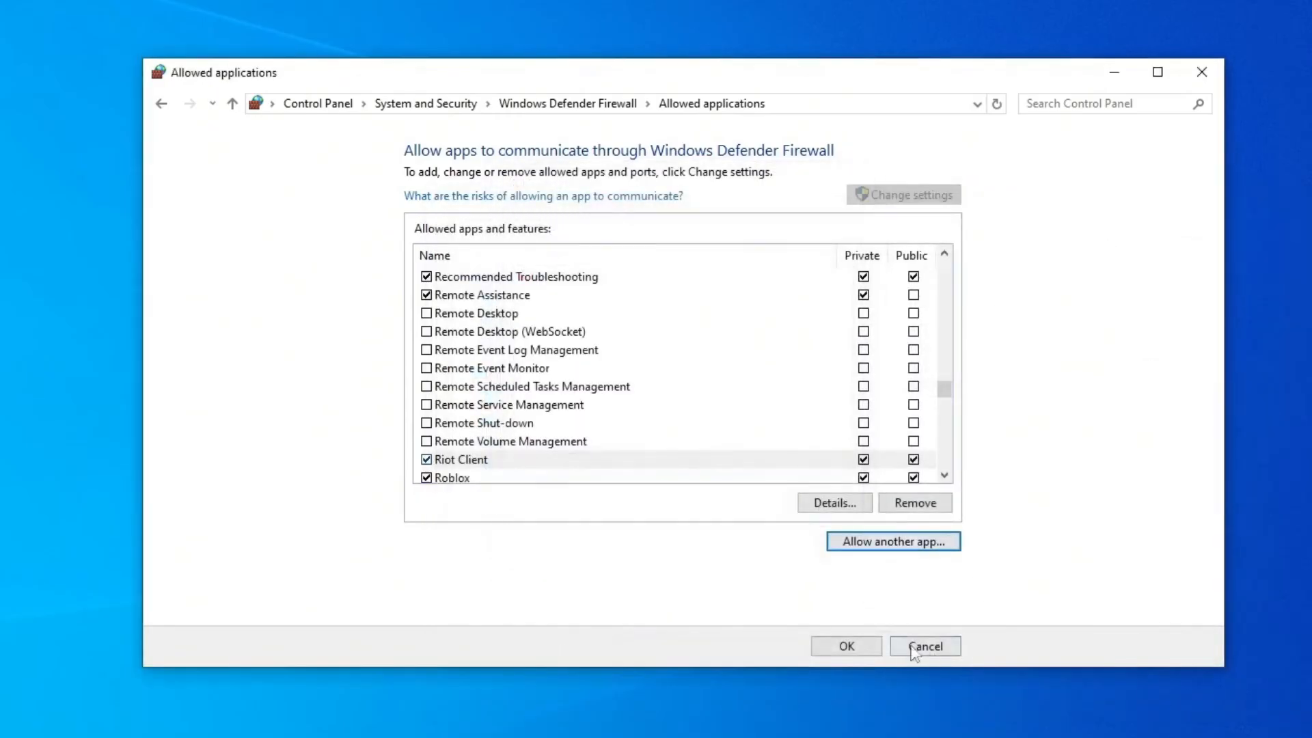
left_click(926, 646)
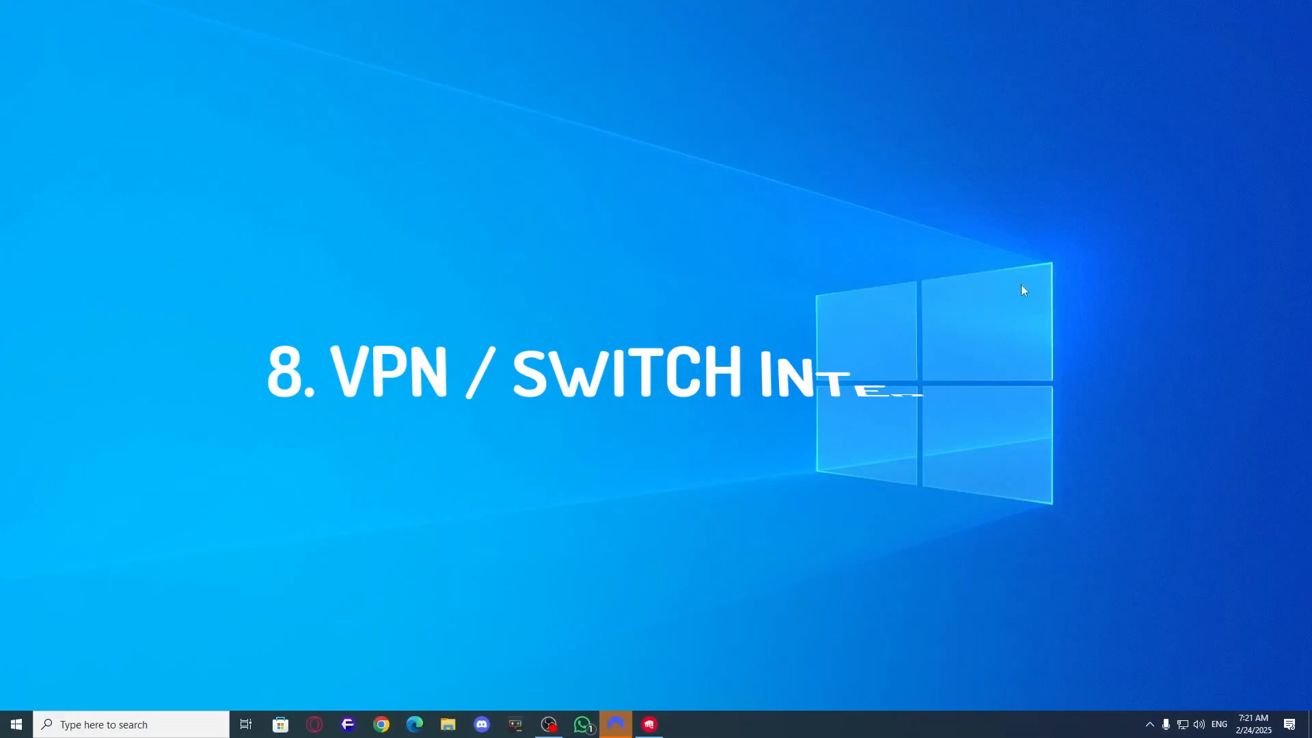